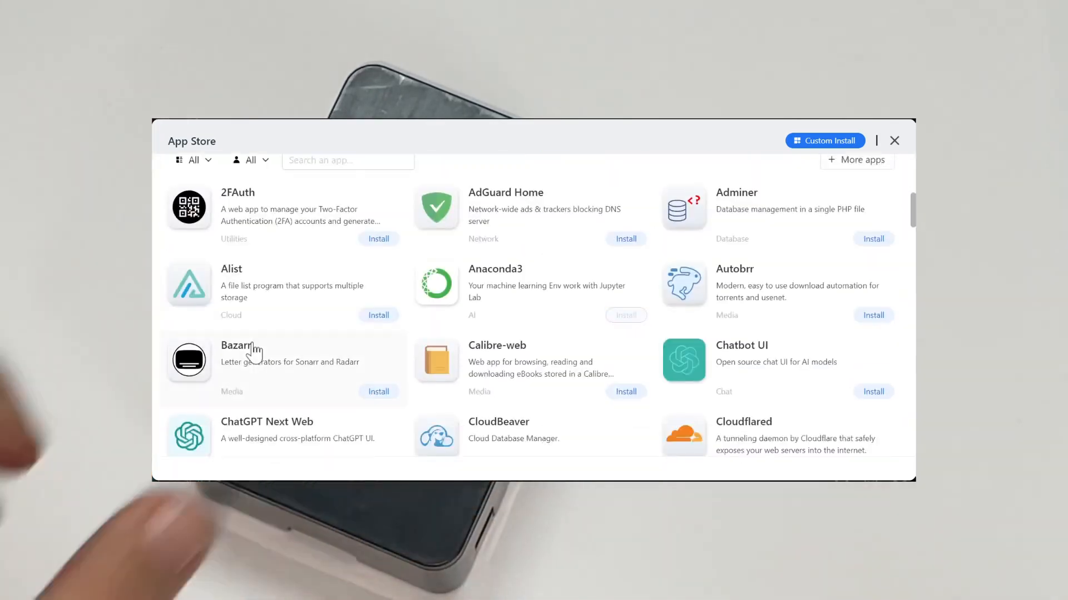
Step: Close the CasaOS App Store catalog to reach the bare Windows desktop
left_click(894, 140)
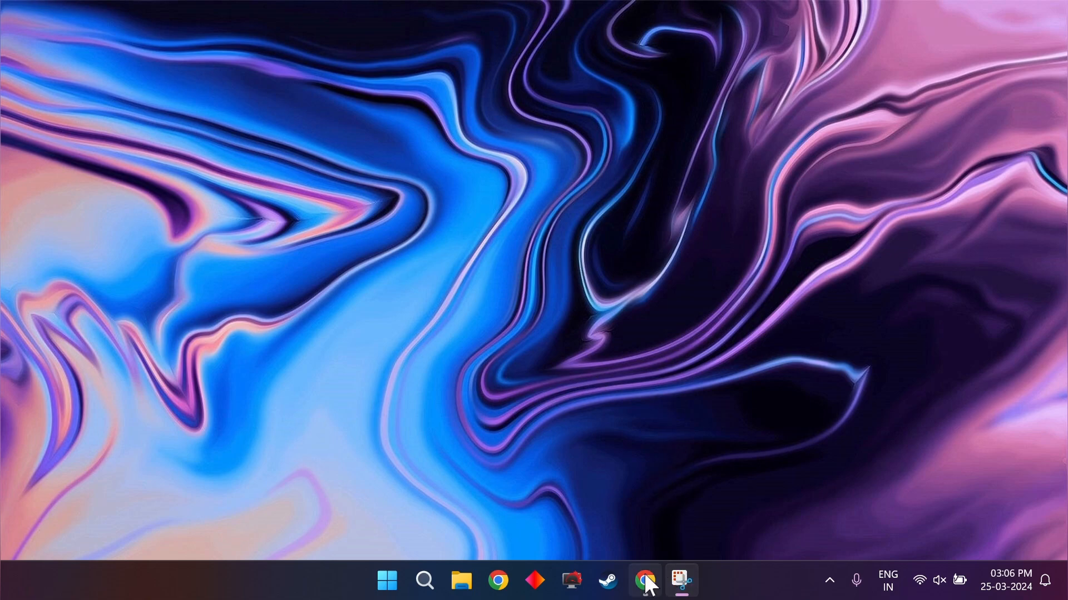
Step: Download imager_1.8.5.exe for Windows in Chrome and confirm it finished at 19.3 MB
left_click(644, 580)
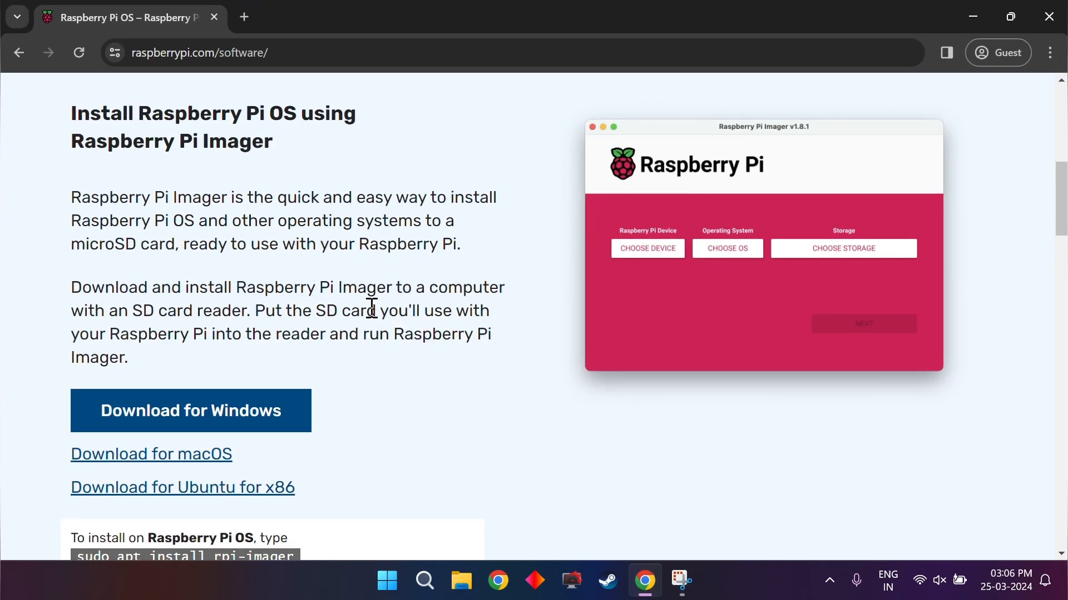
mouse_move(162, 500)
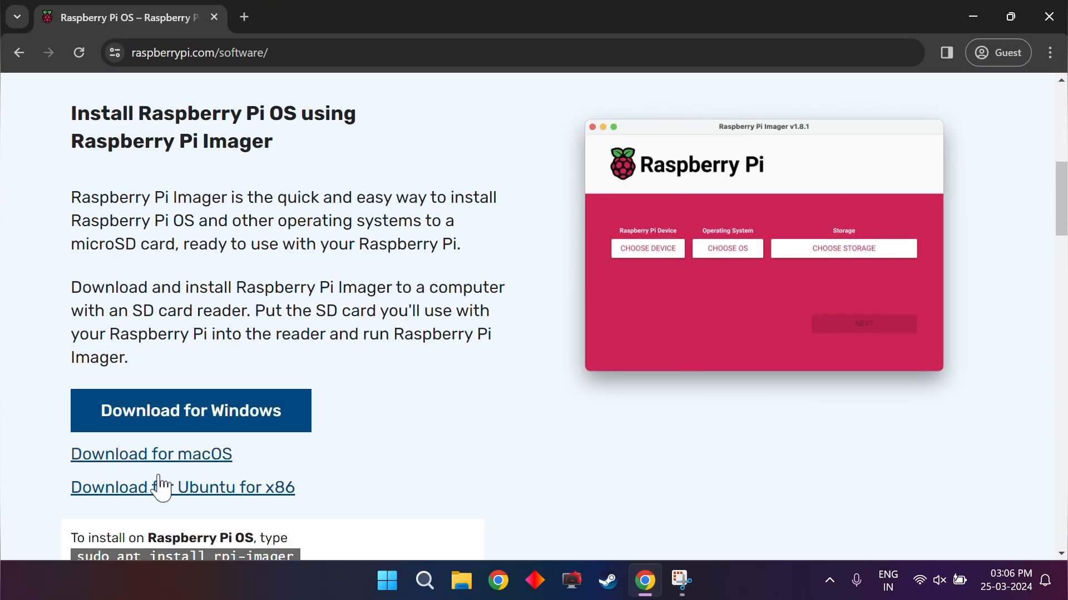
mouse_move(308, 462)
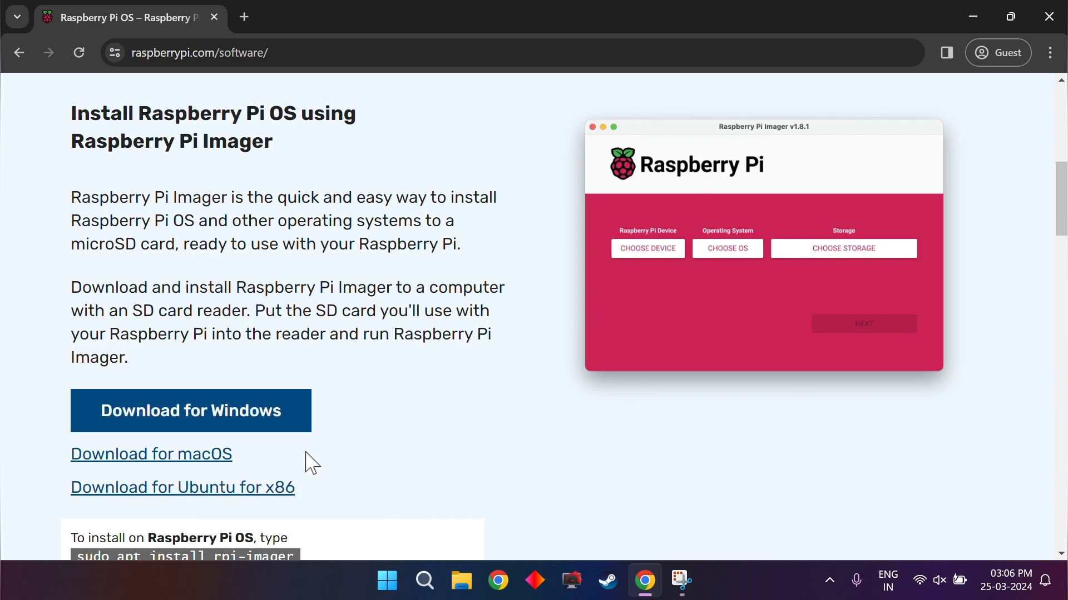
mouse_move(242, 420)
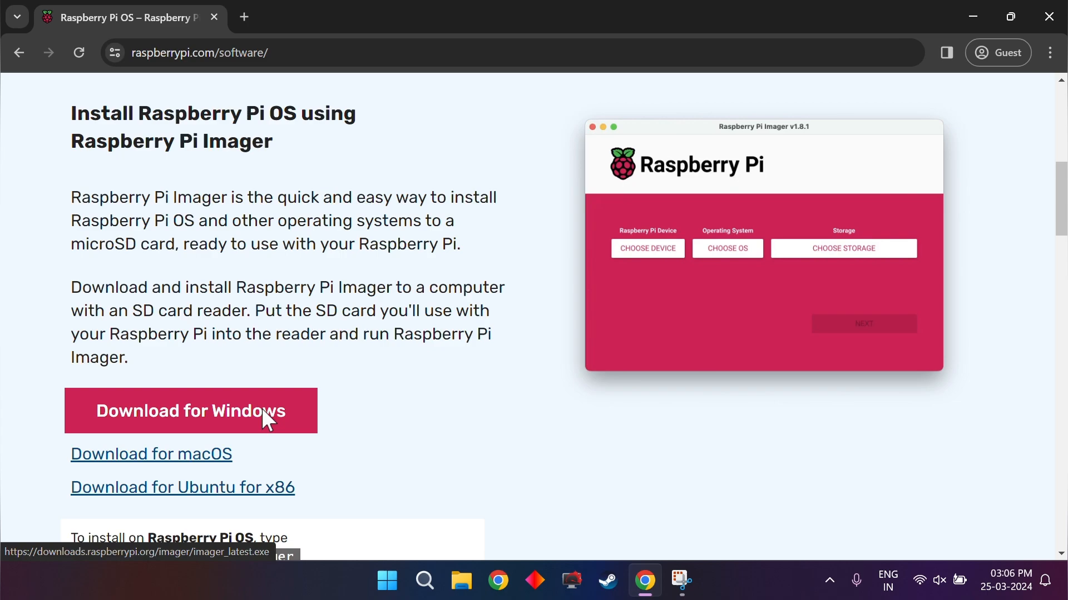
left_click(190, 411)
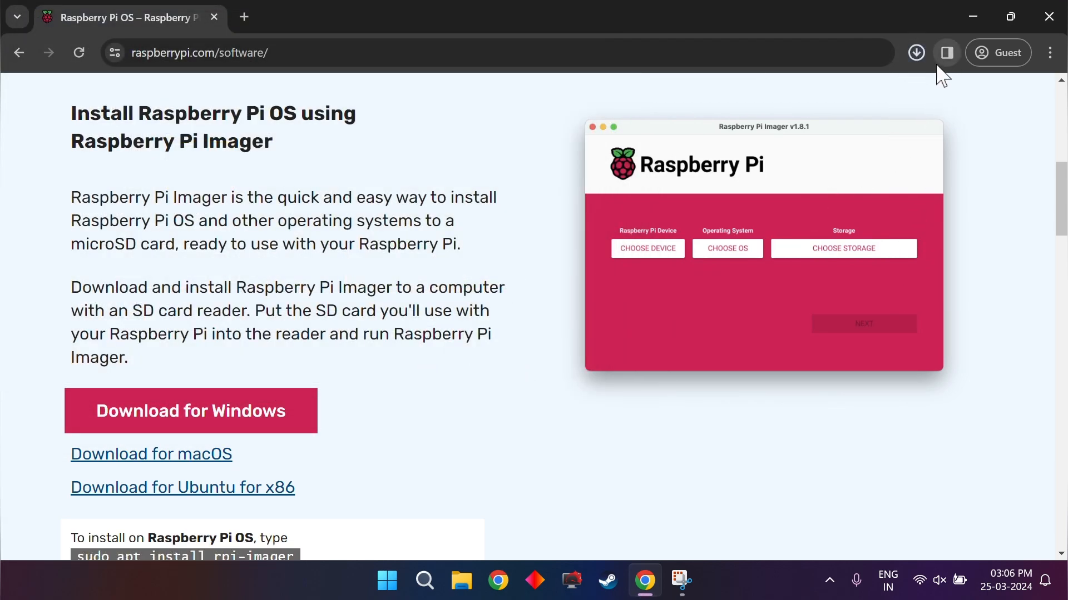
left_click(915, 52)
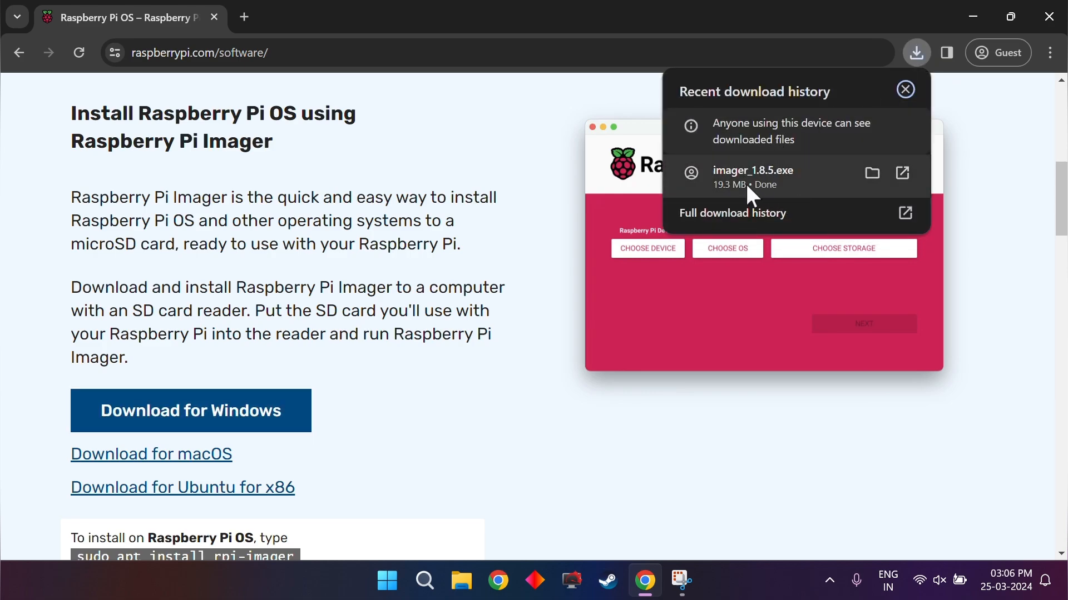
mouse_move(712, 204)
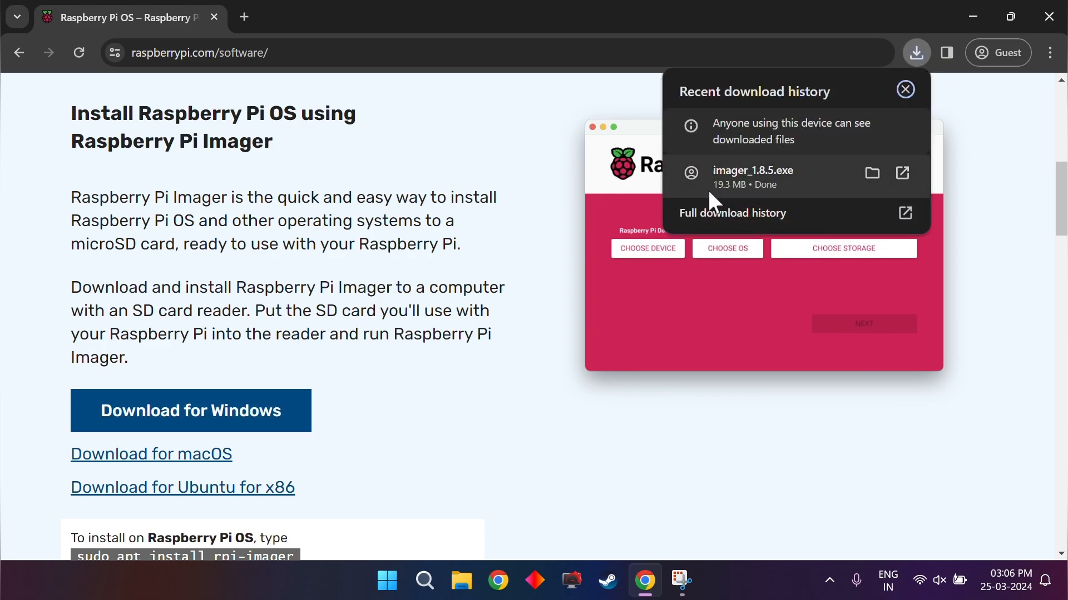
mouse_move(484, 41)
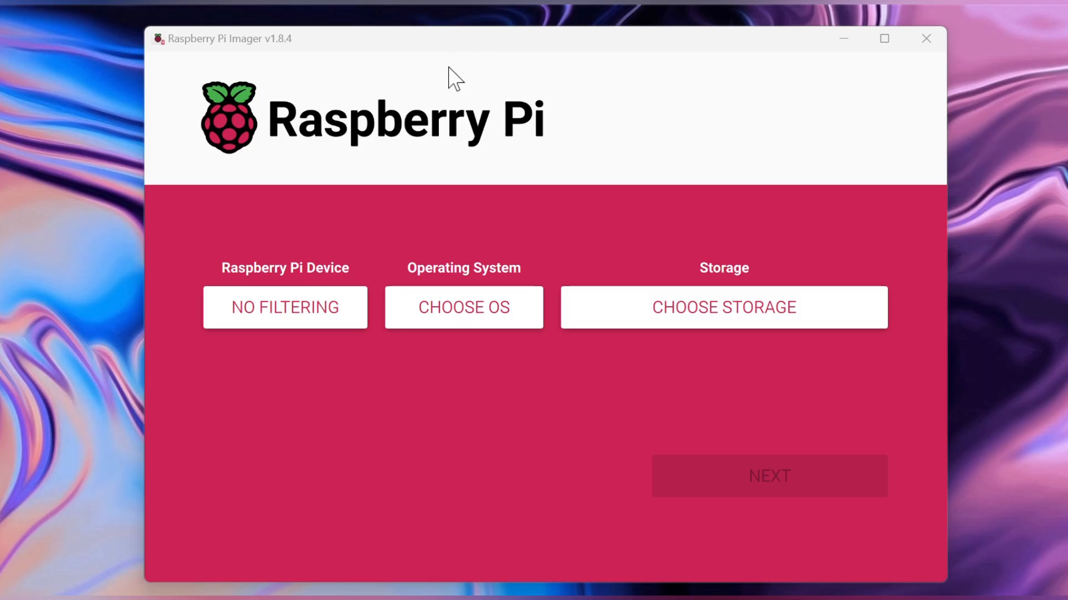
mouse_move(178, 75)
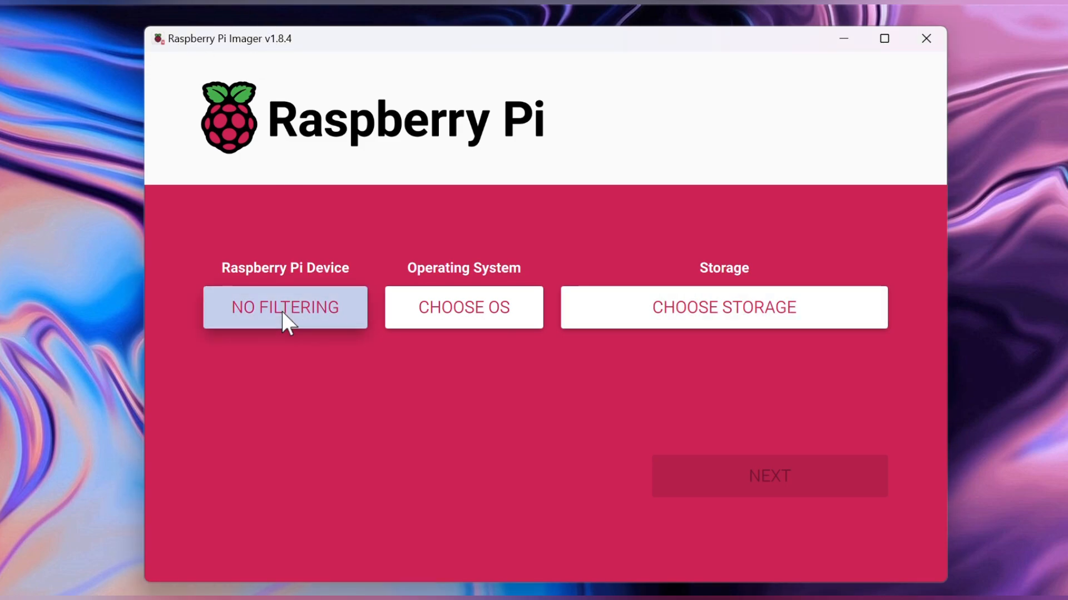
Step: Set Raspberry Pi 4 as the target device in Raspberry Pi Imager
left_click(286, 307)
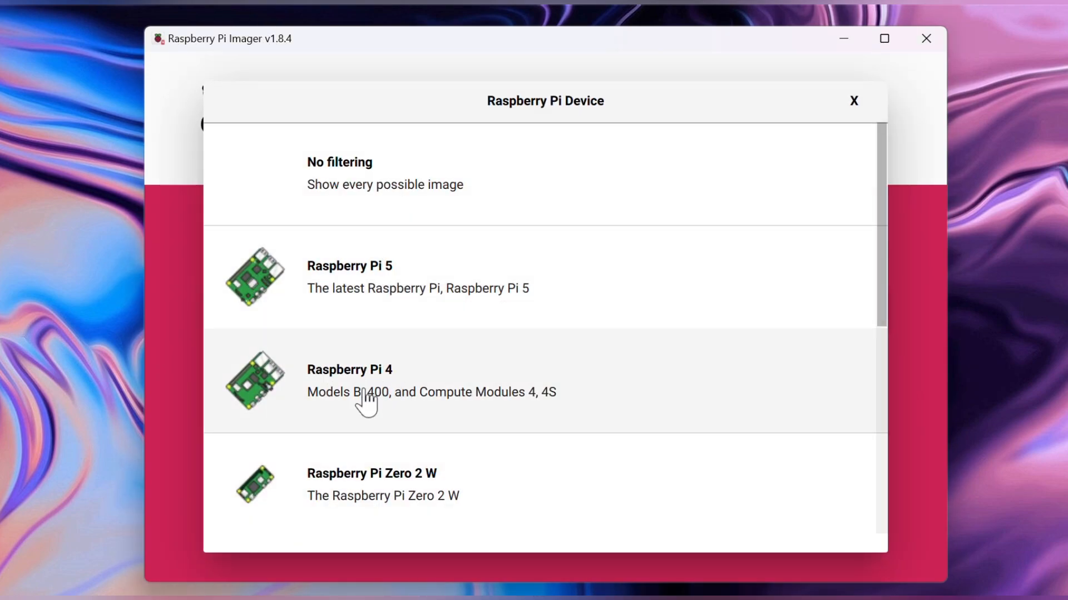
left_click(372, 385)
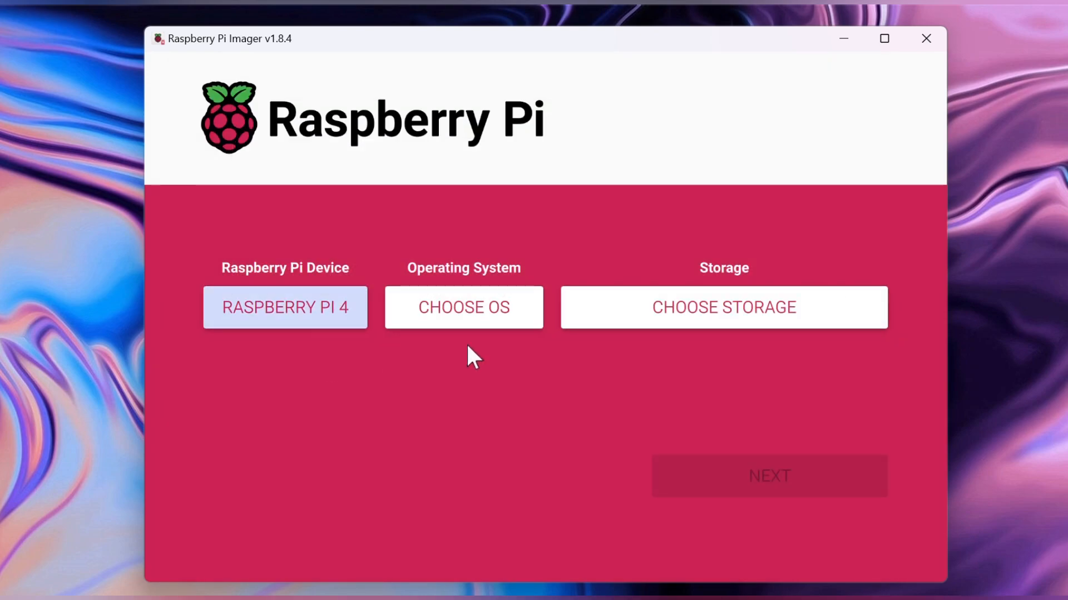
left_click(464, 308)
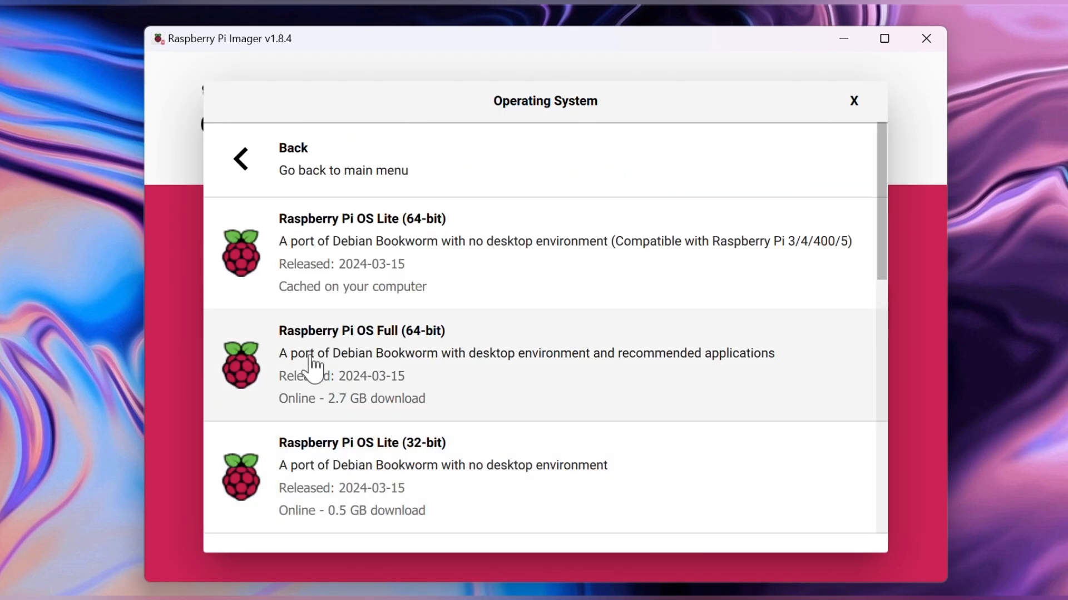
mouse_move(381, 294)
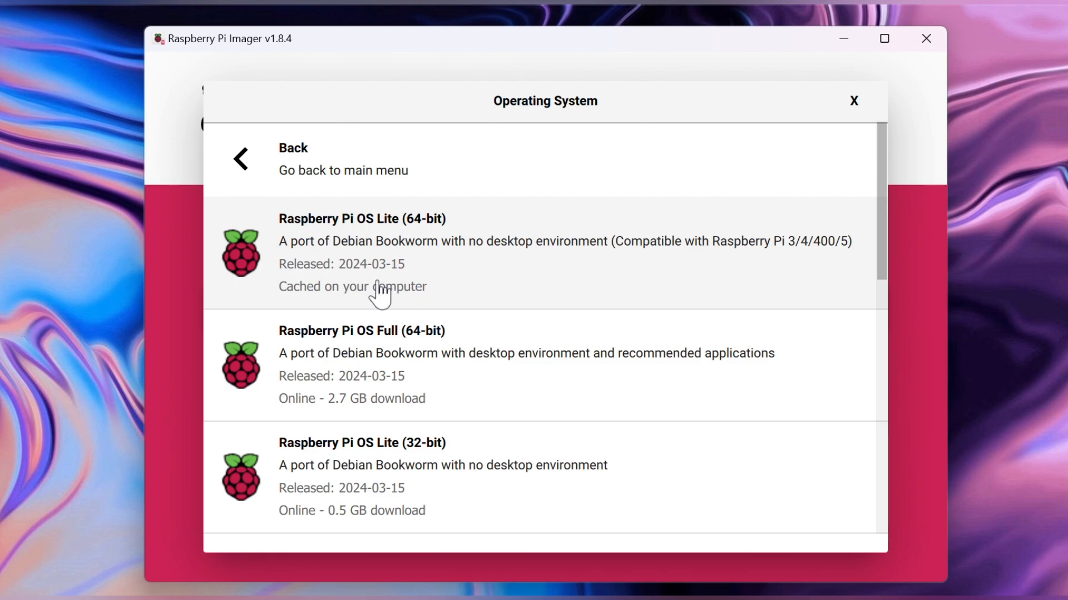
mouse_move(378, 278)
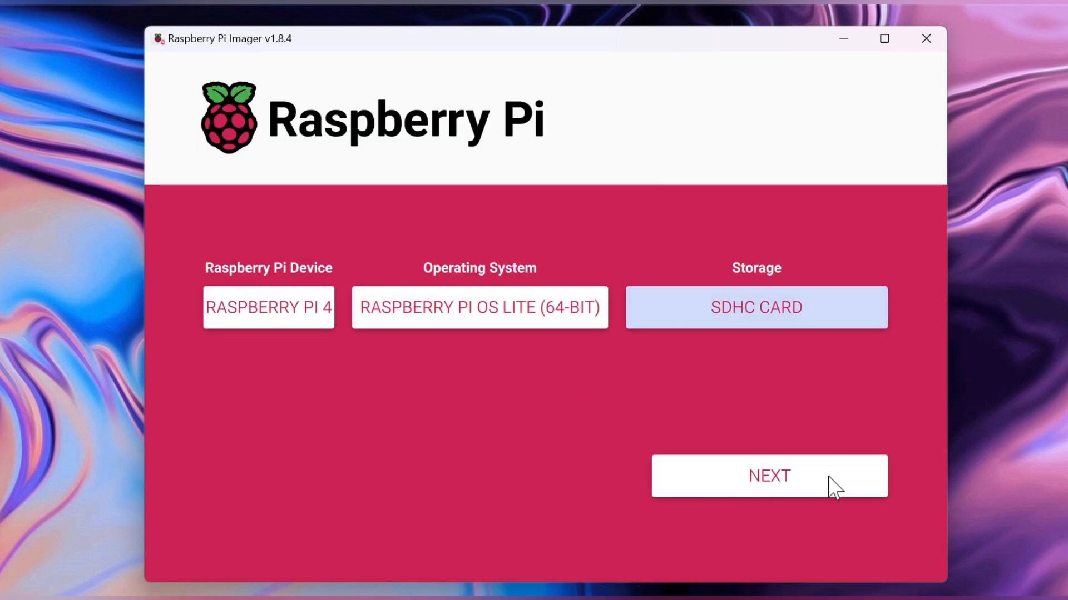
mouse_move(801, 303)
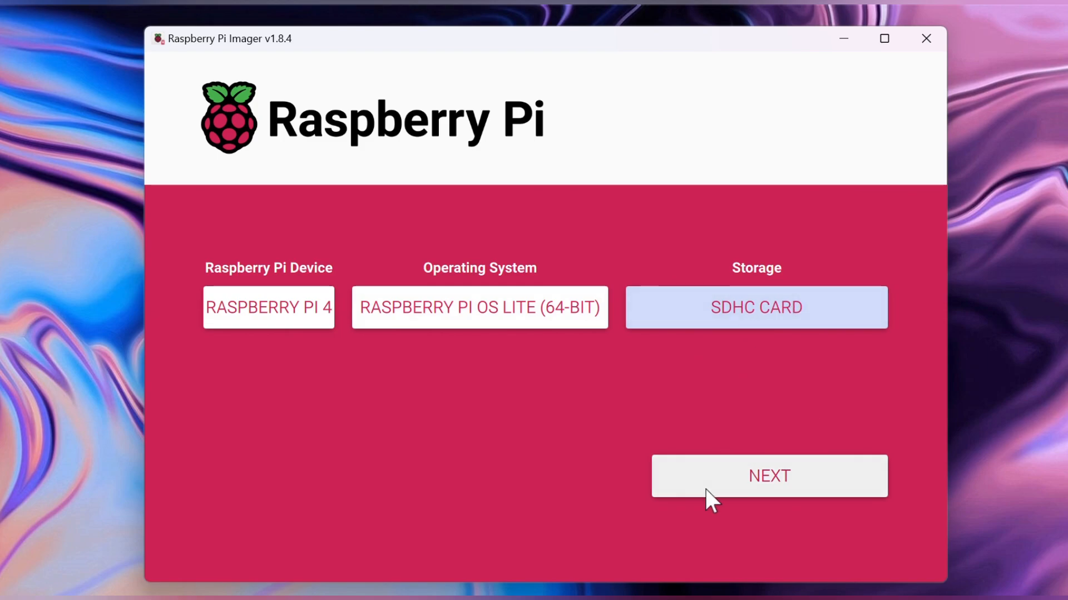
Step: Set hostname raspi and username pi with a password, keeping Asia/Calcutta locale and US keyboard
left_click(769, 476)
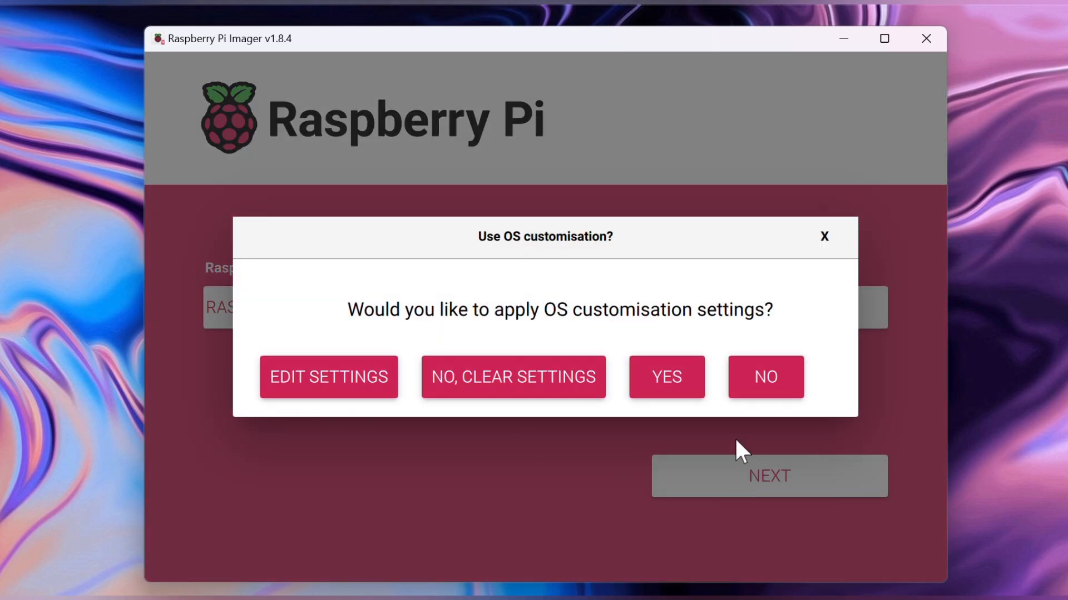
mouse_move(339, 391)
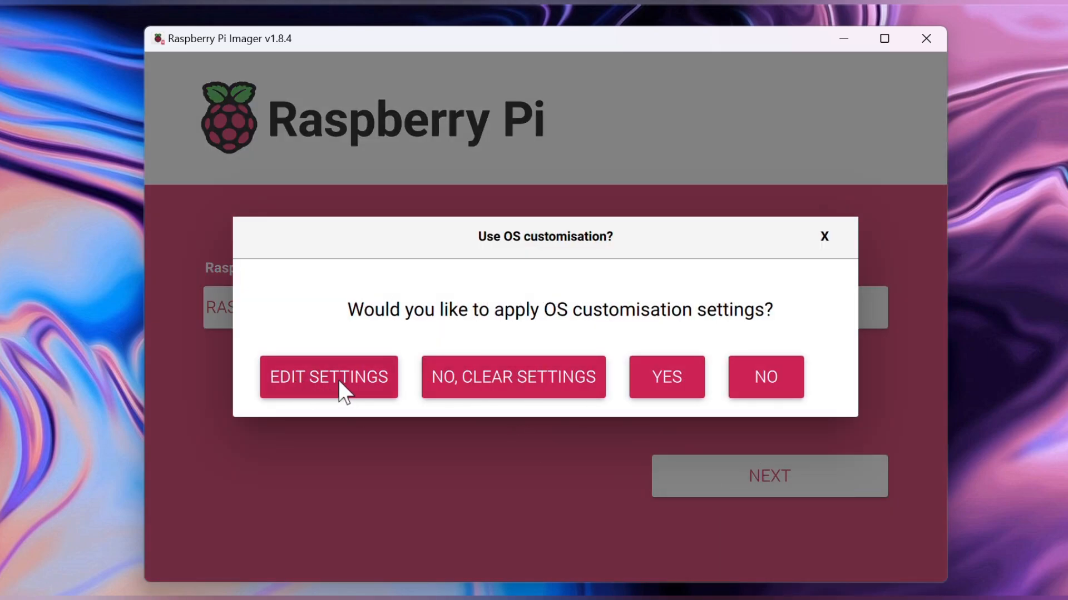
left_click(328, 377)
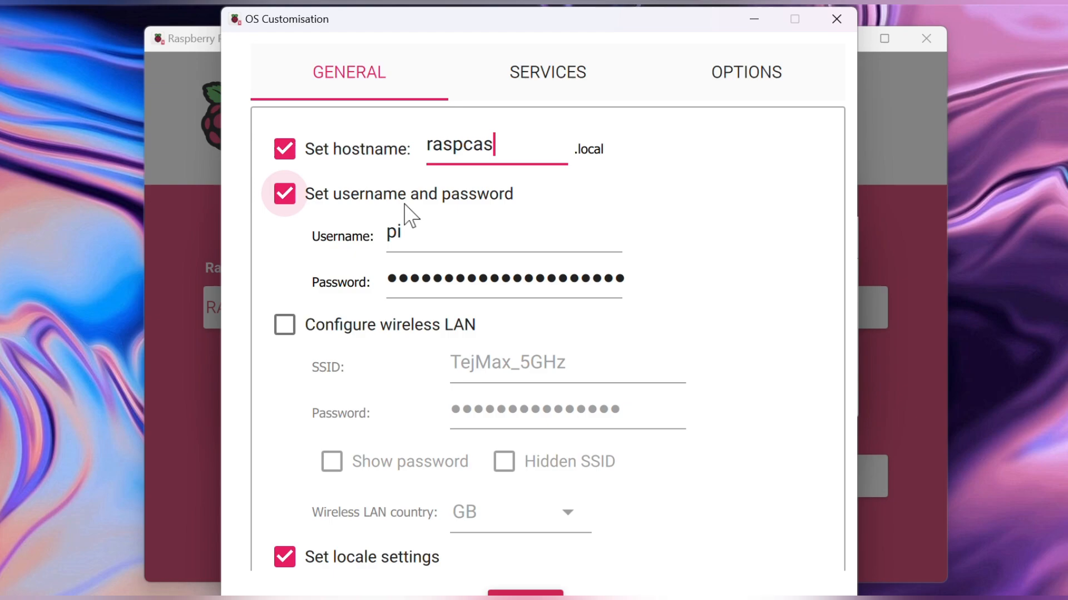
key("BackSpace")
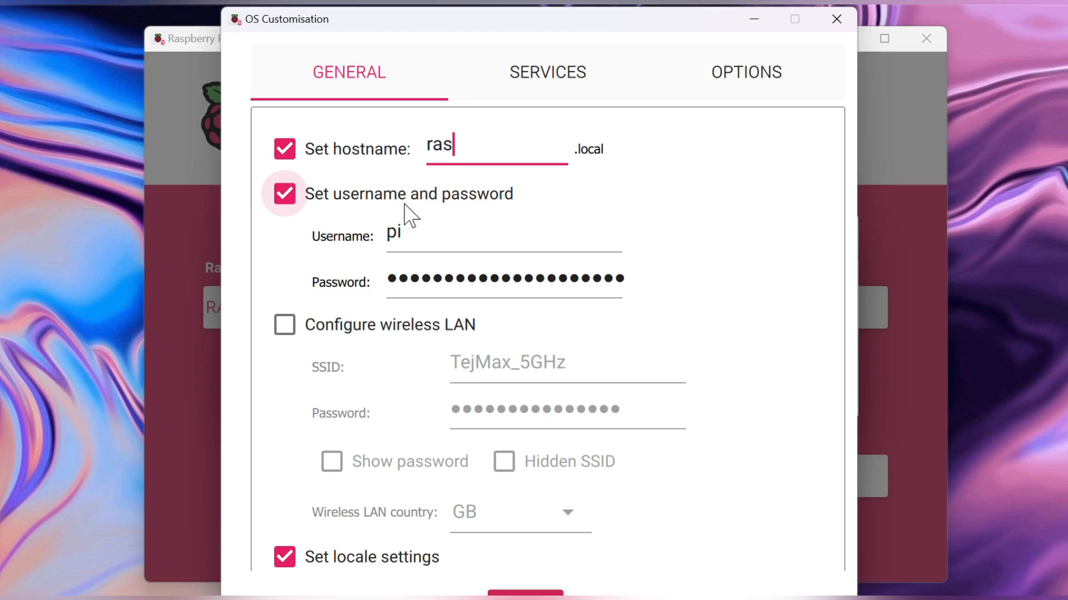
type("pi")
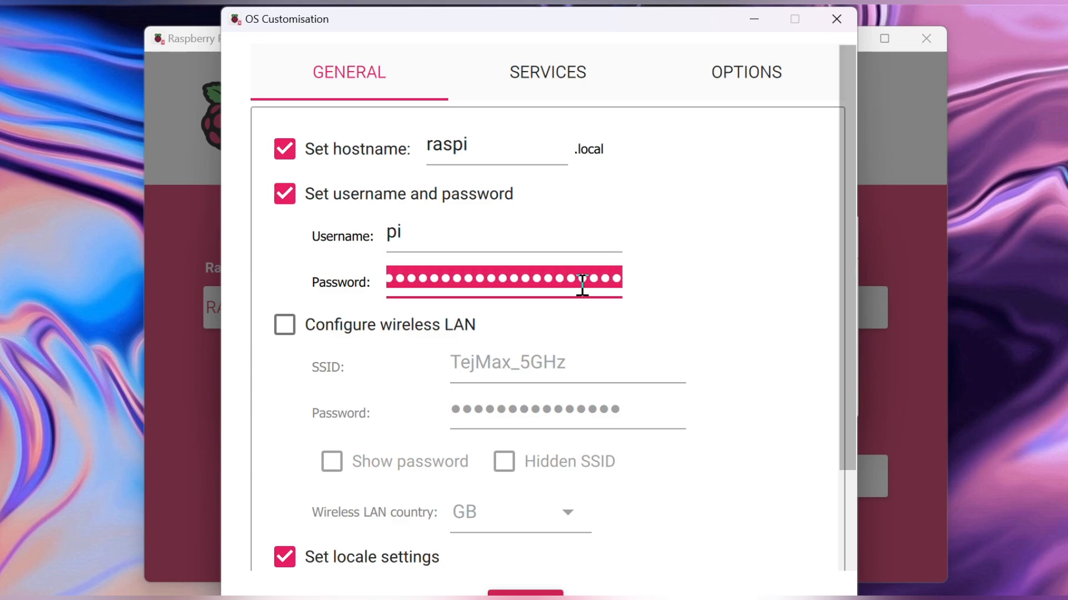
scroll("down", 3)
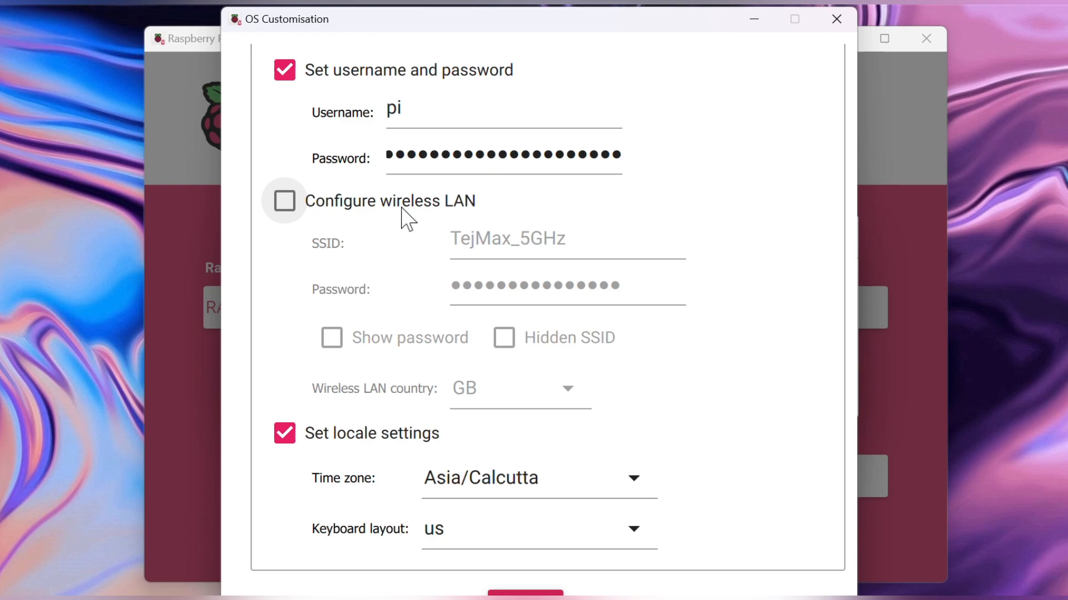
mouse_move(361, 234)
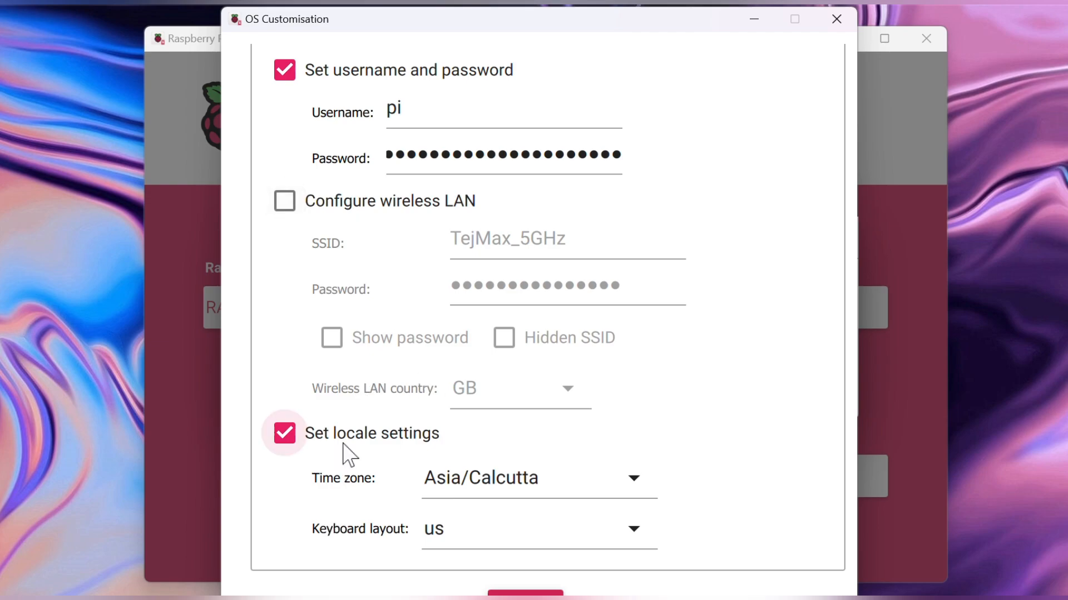
mouse_move(517, 568)
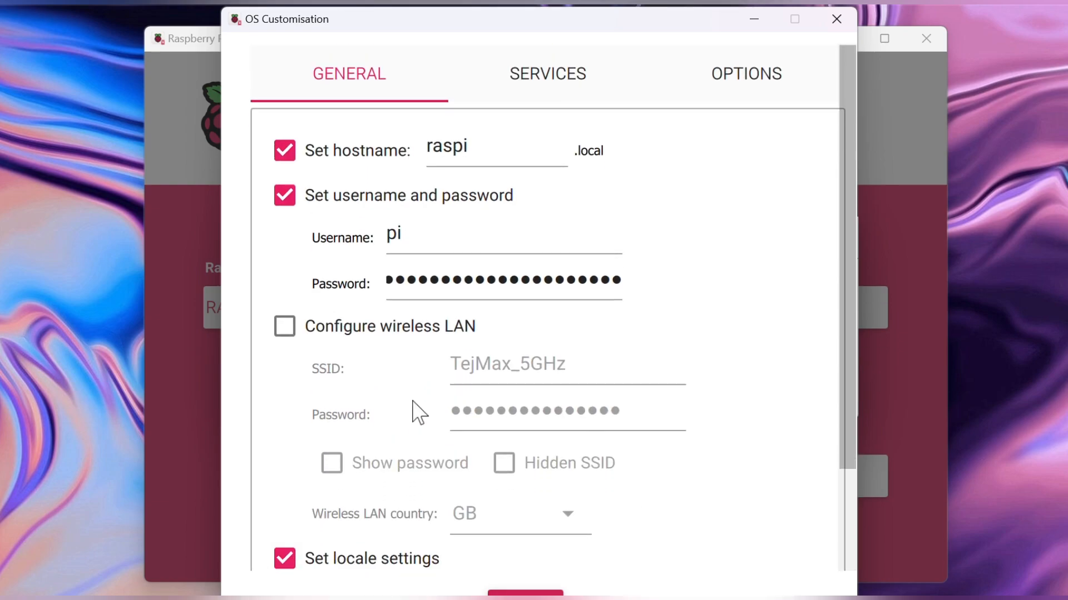
left_click(547, 73)
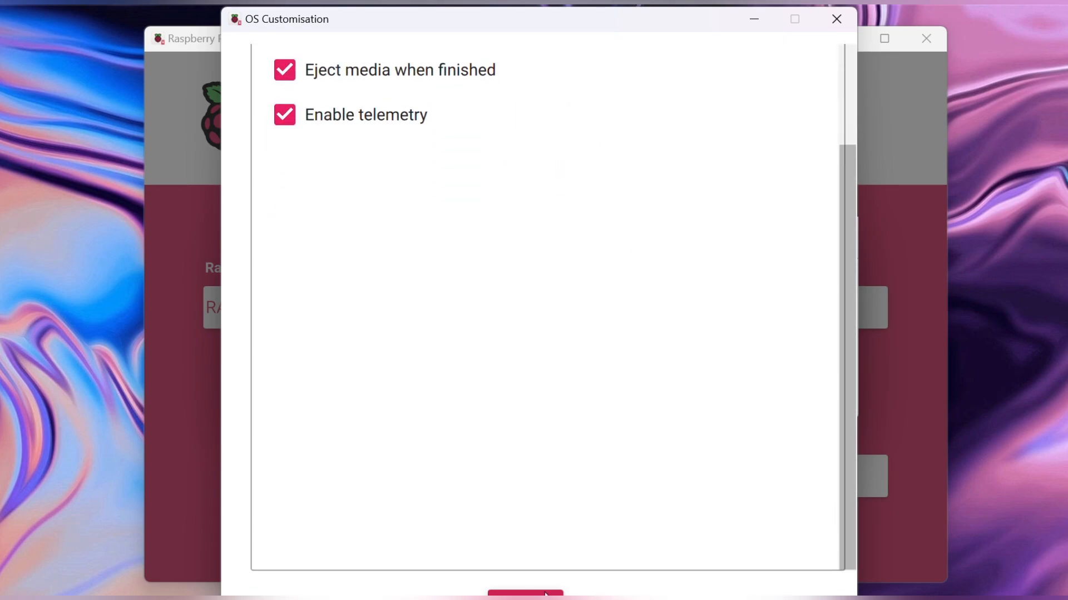
Step: Apply the saved customisation, erase and write the SDHC card, then dismiss the success notice
left_click(524, 597)
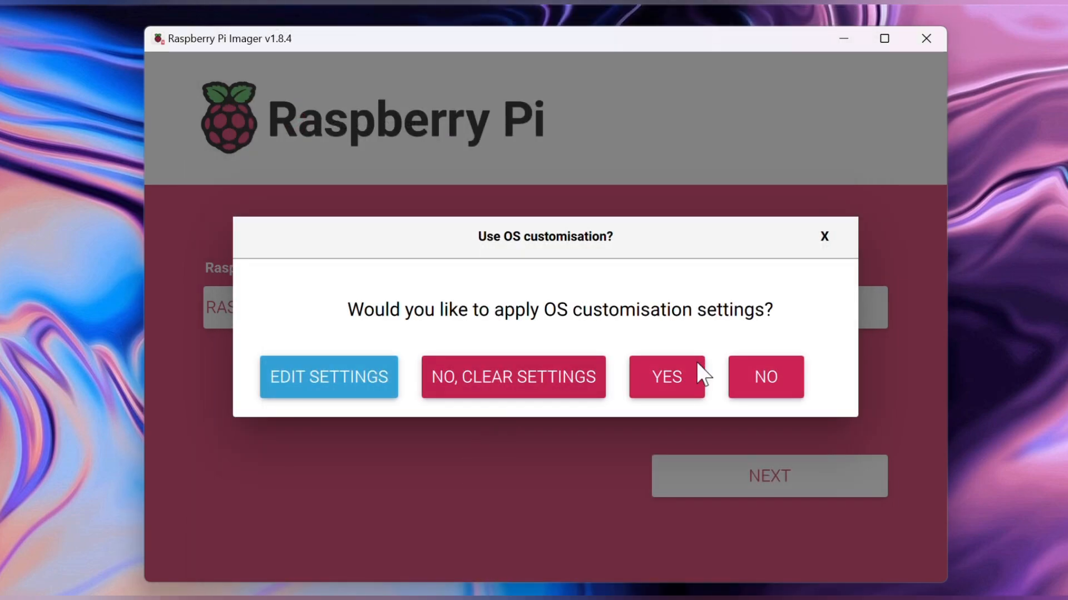
left_click(666, 377)
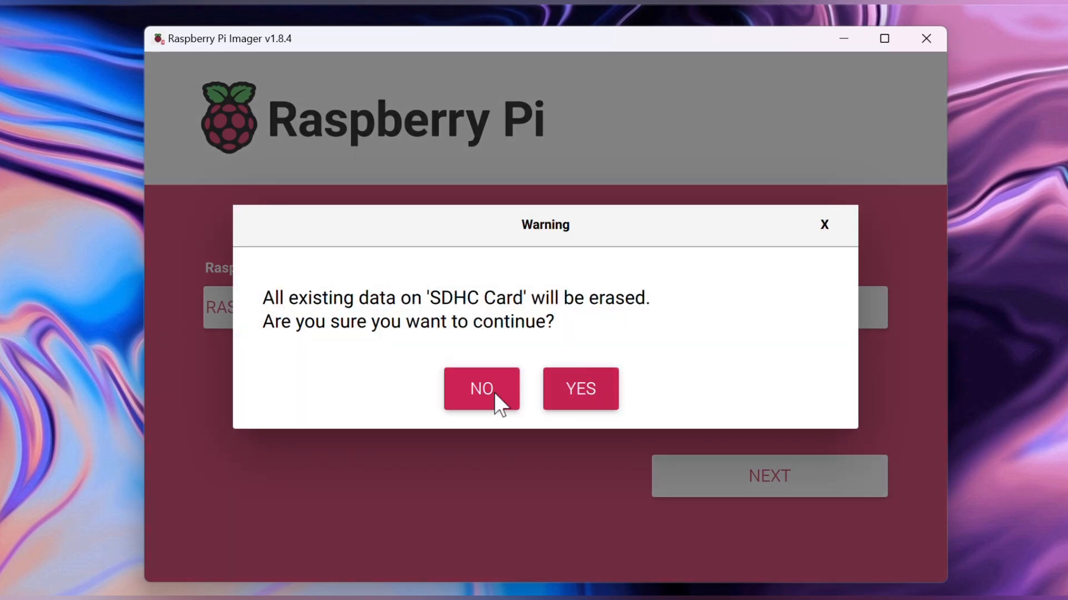
left_click(580, 389)
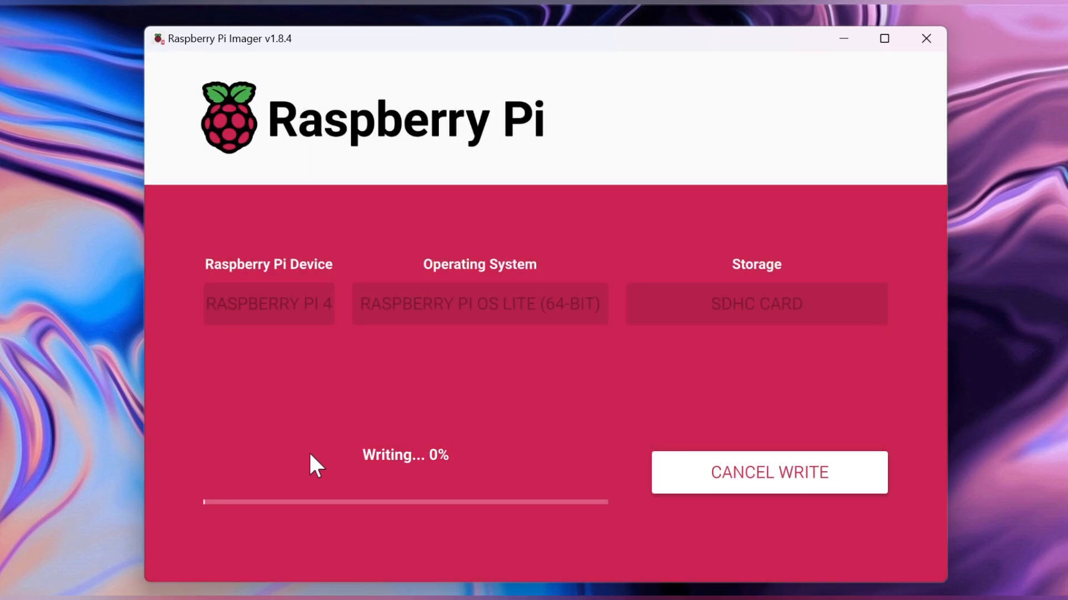
mouse_move(341, 360)
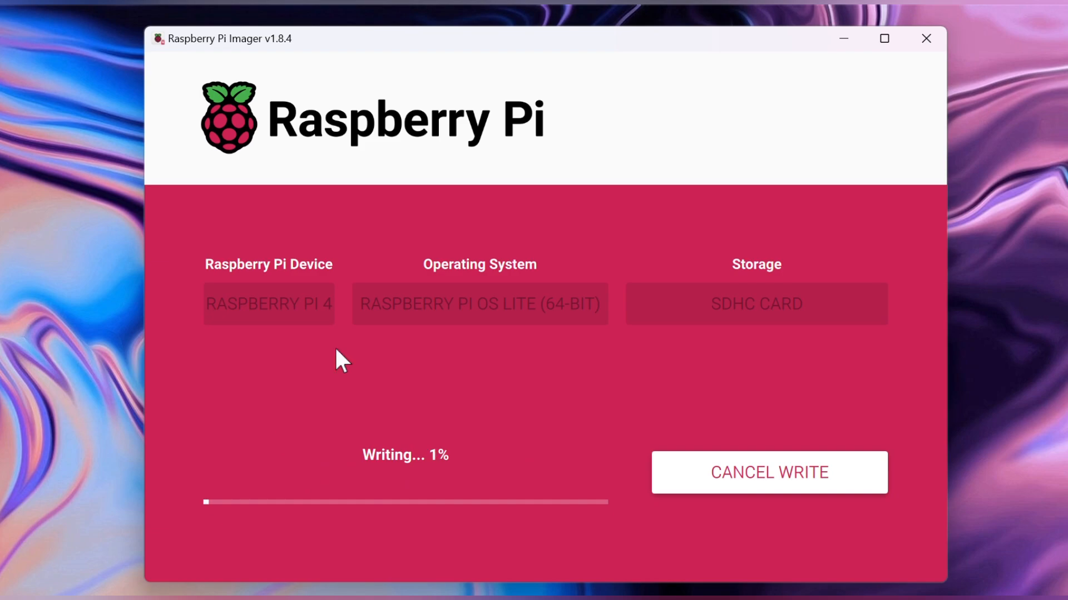
mouse_move(445, 76)
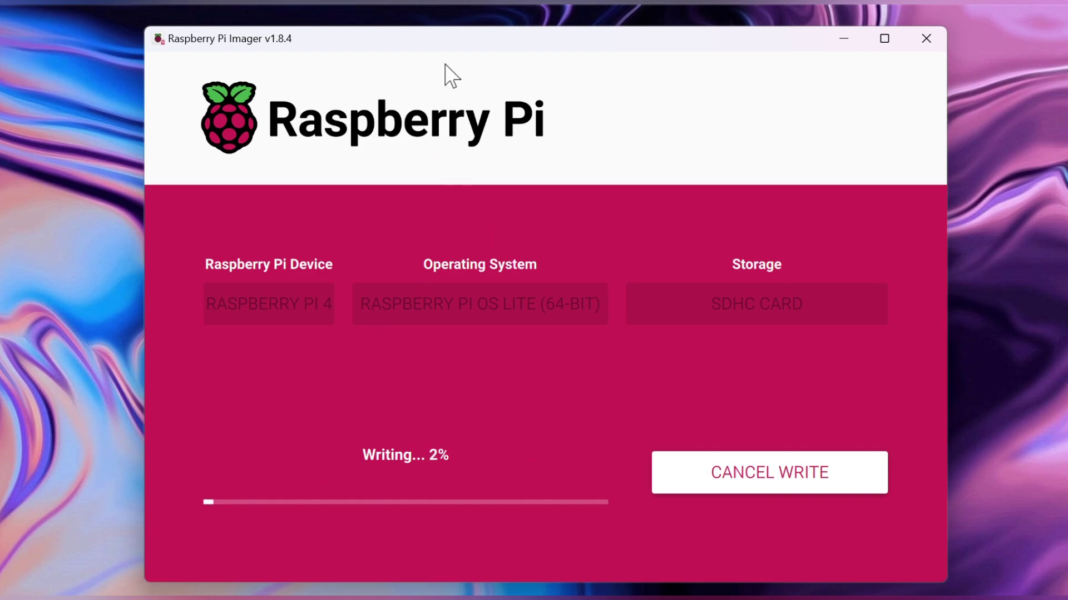
mouse_move(471, 47)
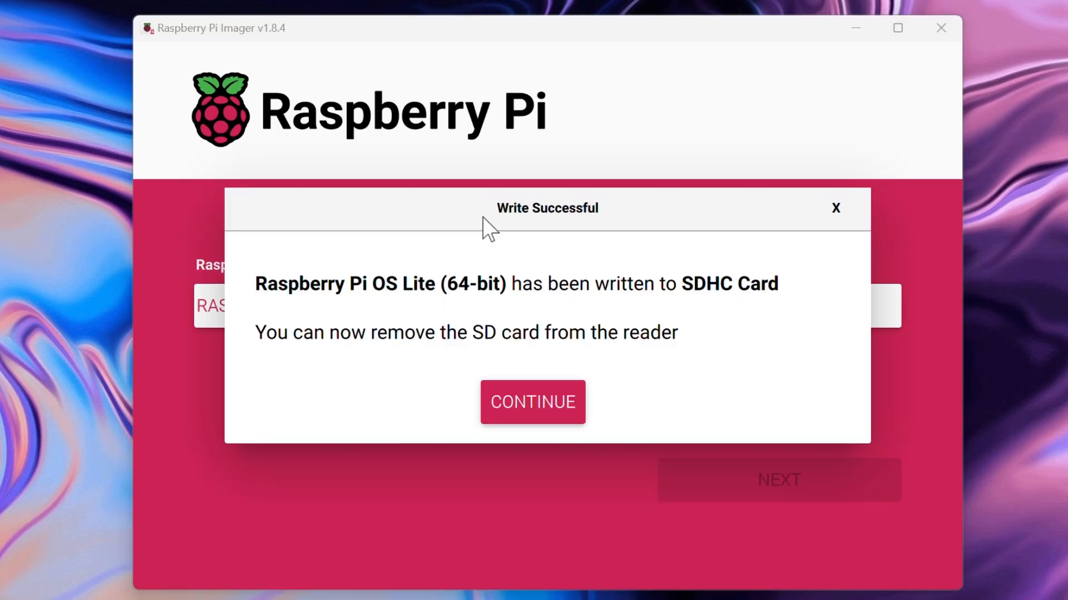
mouse_move(512, 362)
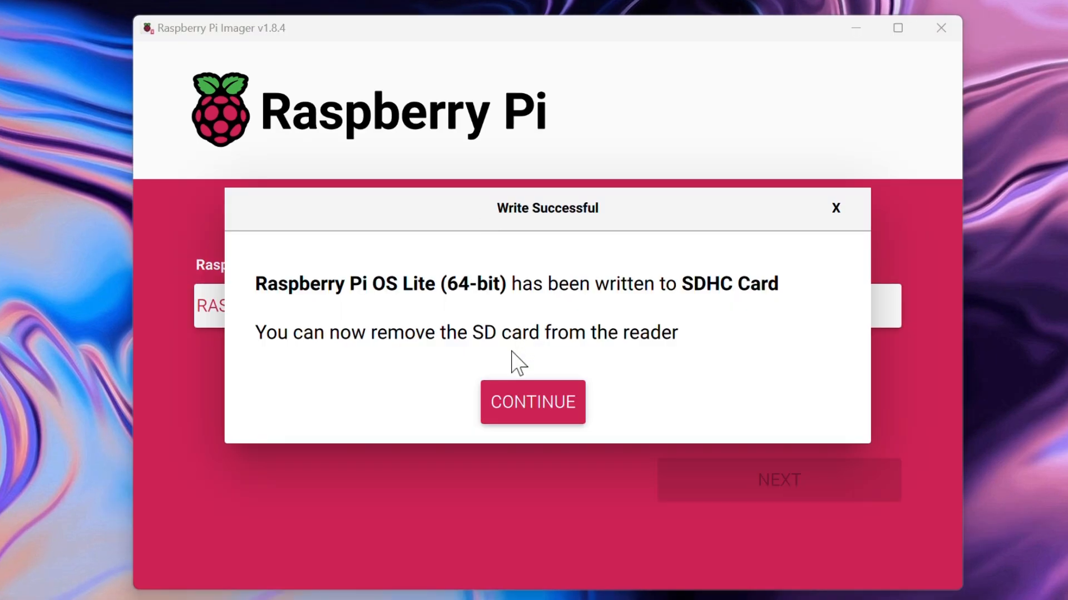
left_click(533, 402)
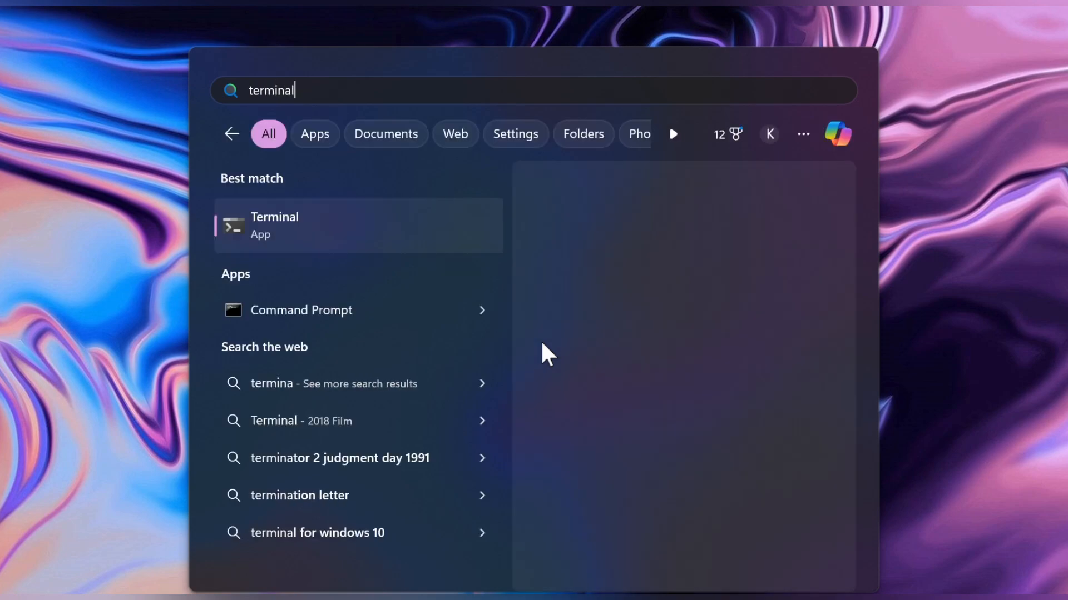
Step: Run ping -4 raspi.local in Windows Terminal and confirm the Pi replies
left_click(274, 226)
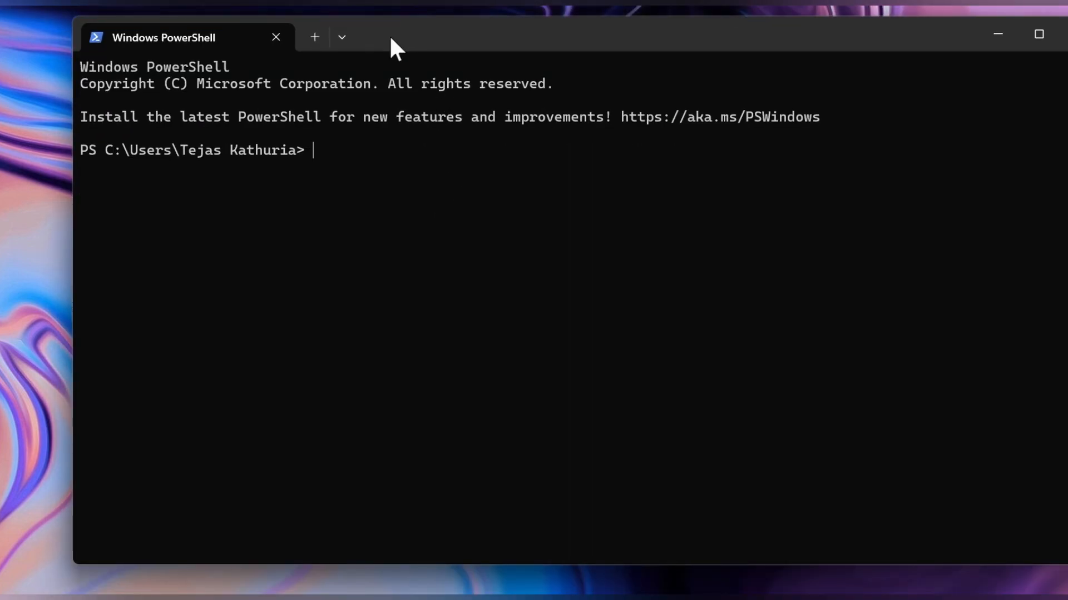
mouse_move(335, 178)
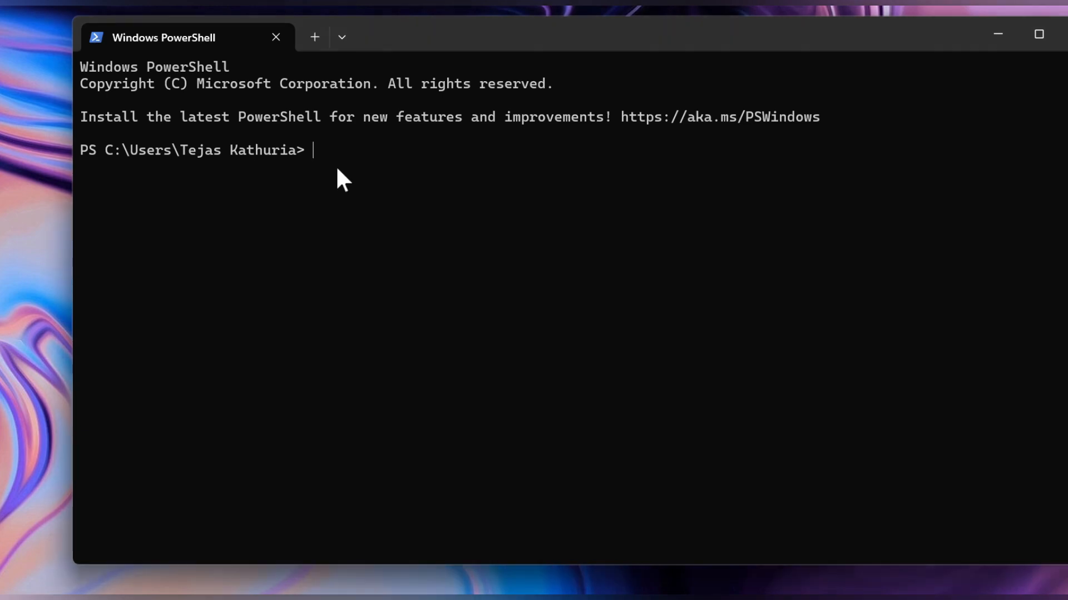
type("ping -")
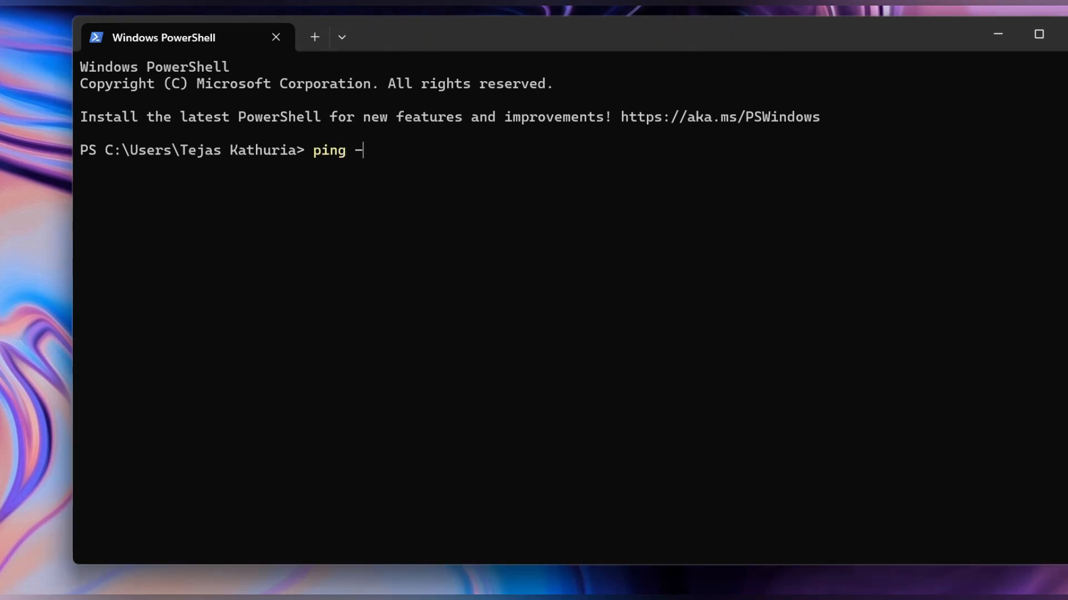
type("4 rasp")
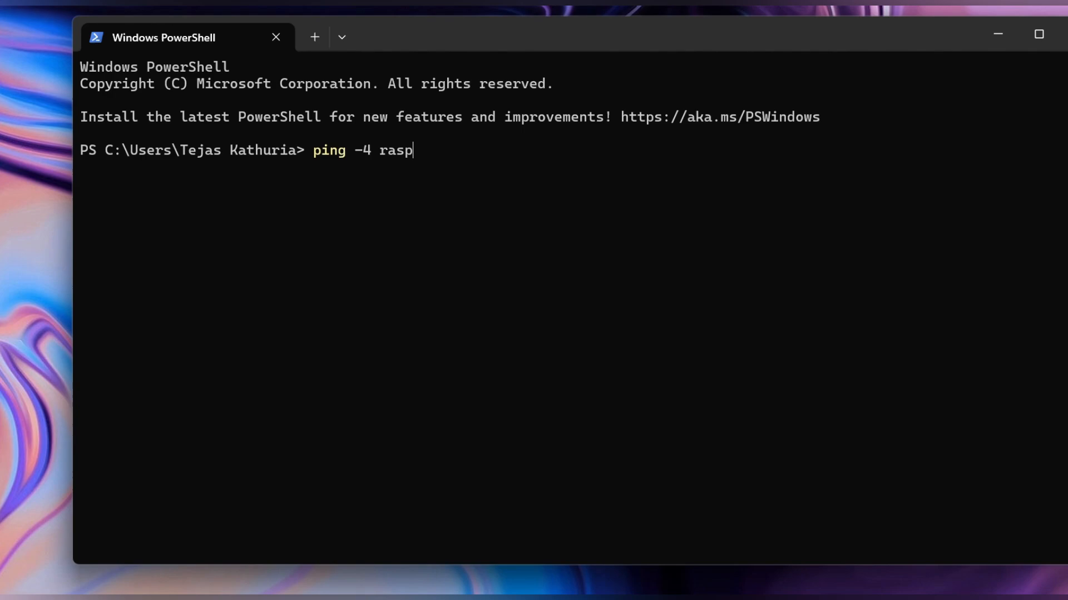
type("i.local")
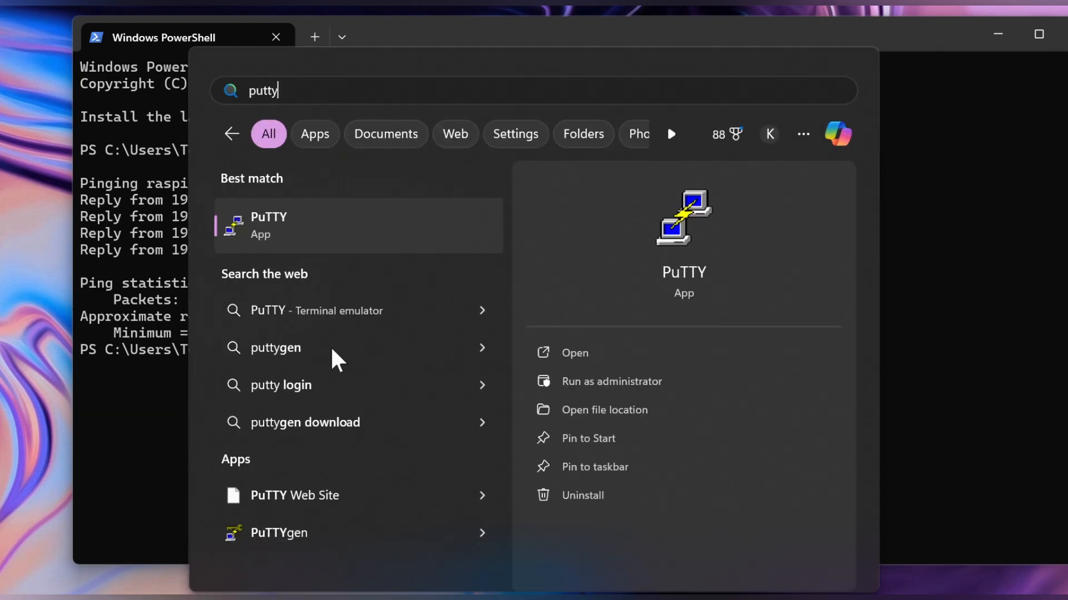
left_click(269, 217)
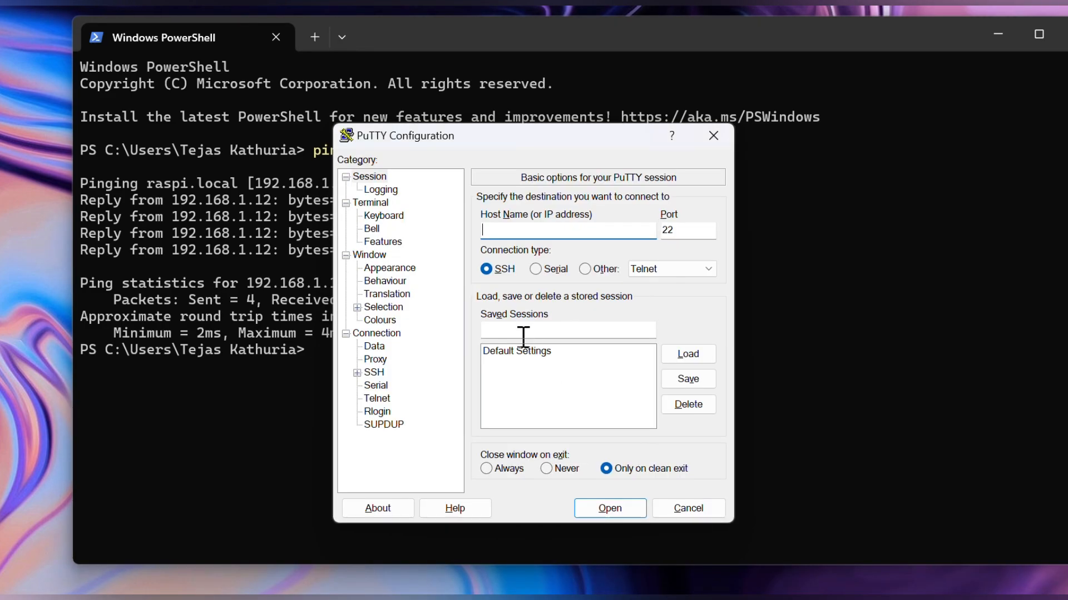
mouse_move(536, 279)
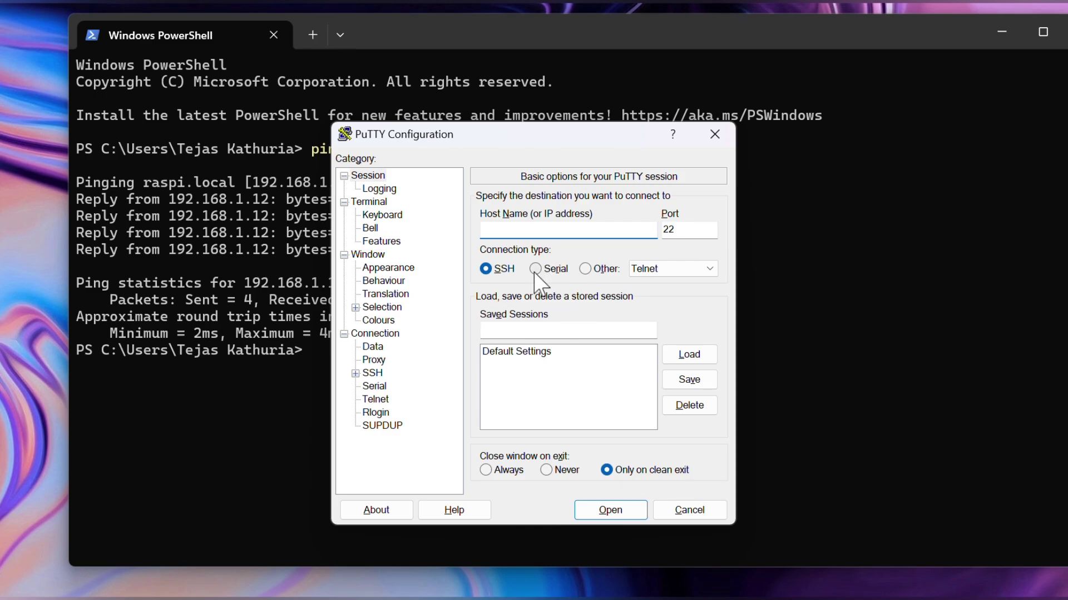
type("pi")
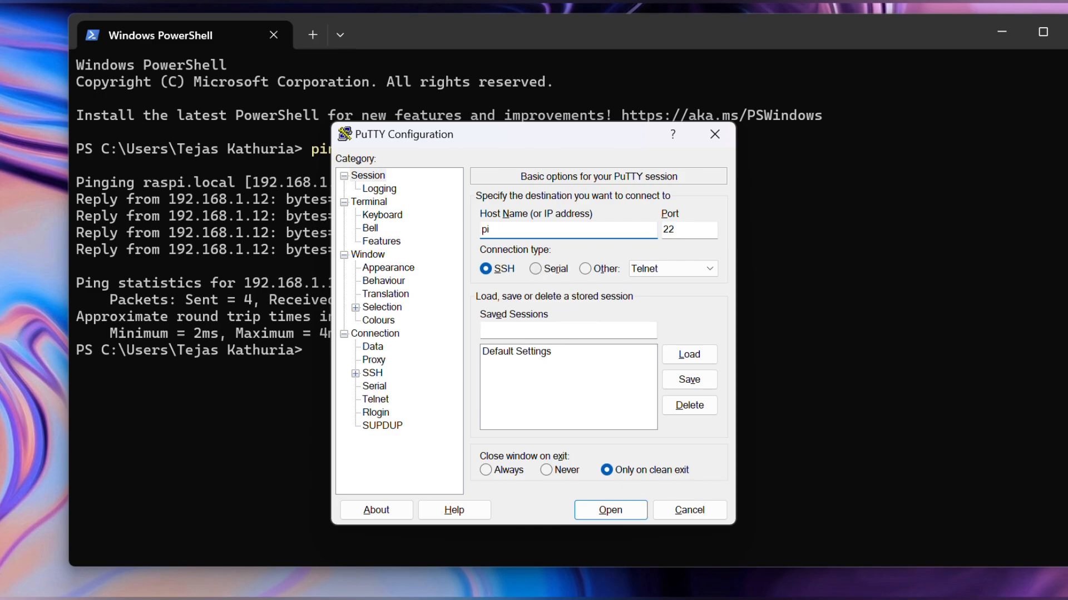
type("@")
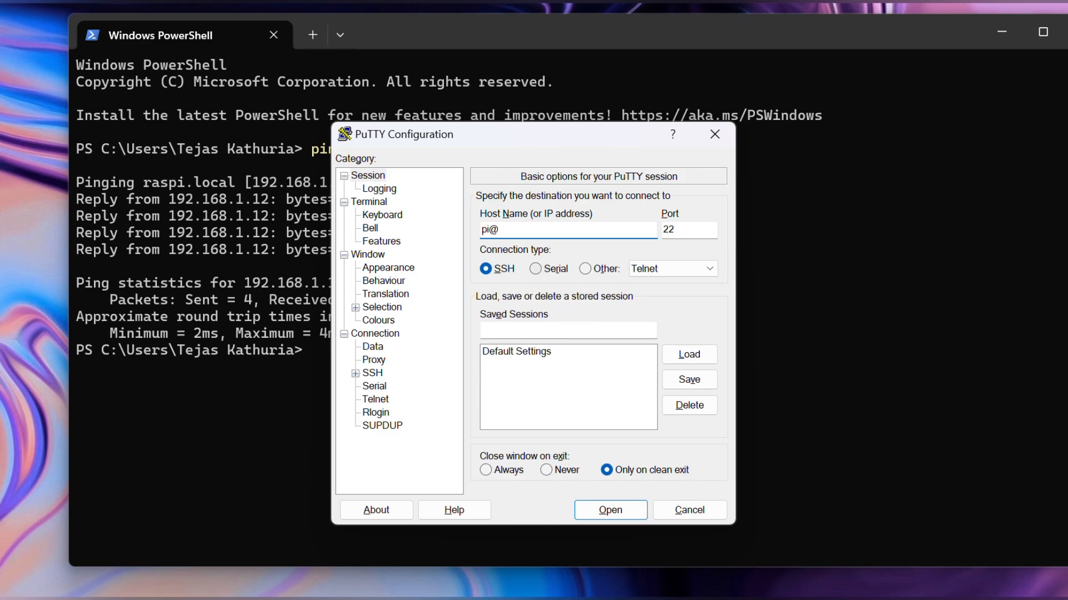
type("192.168.1.12")
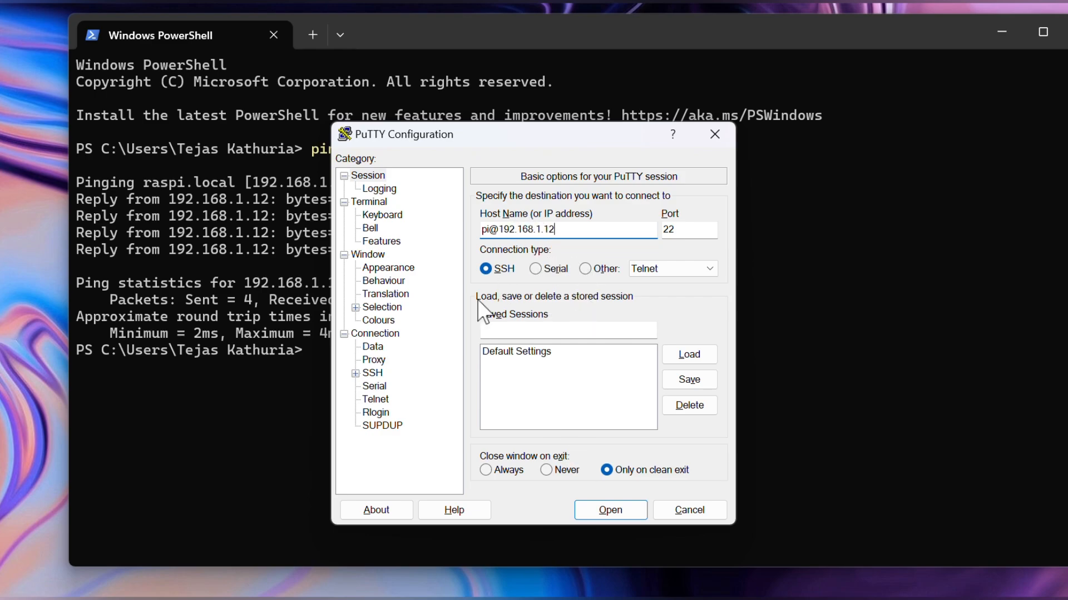
left_click(610, 510)
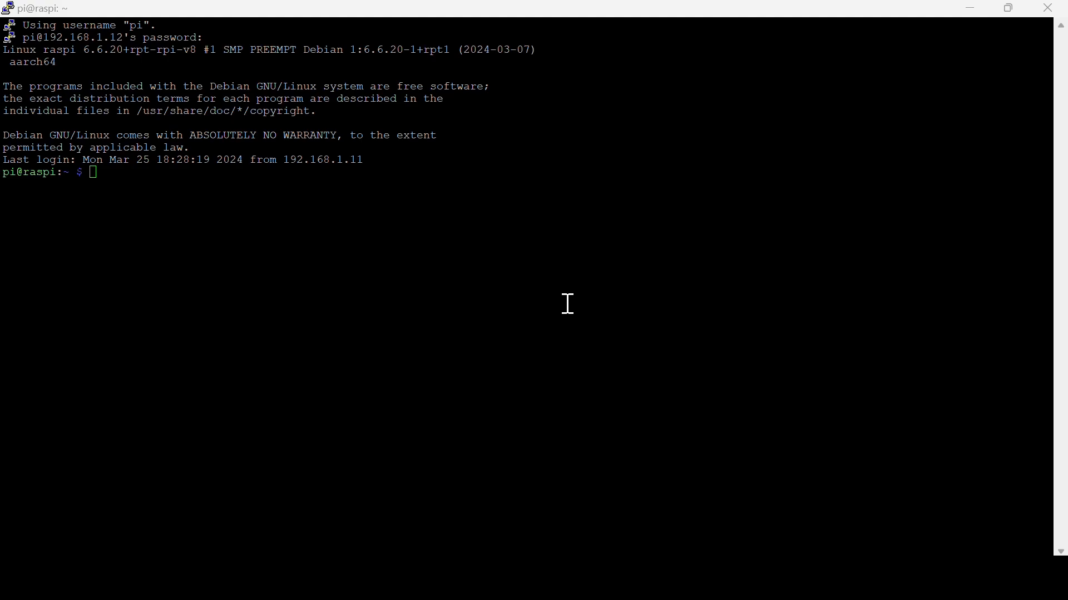
mouse_move(693, 510)
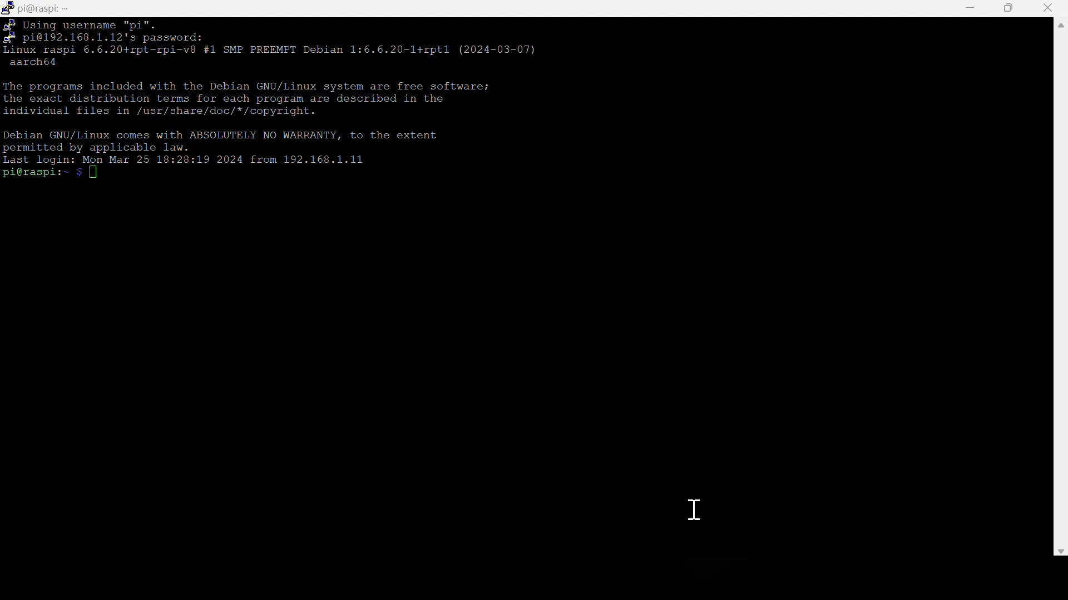
mouse_move(155, 260)
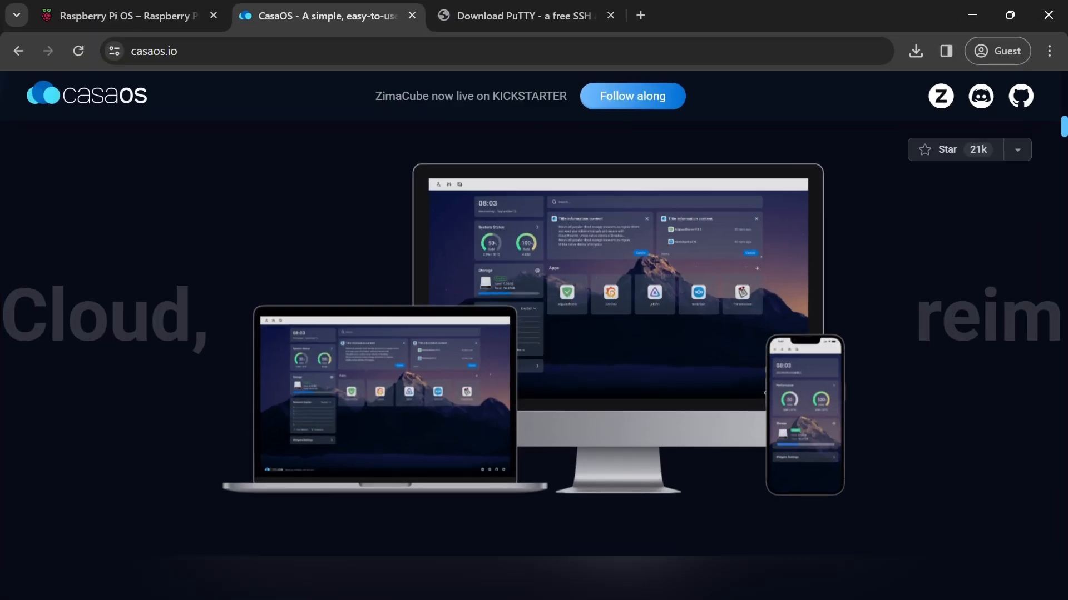
Step: Copy the curl install command from the casaos.io page
scroll("down", 3)
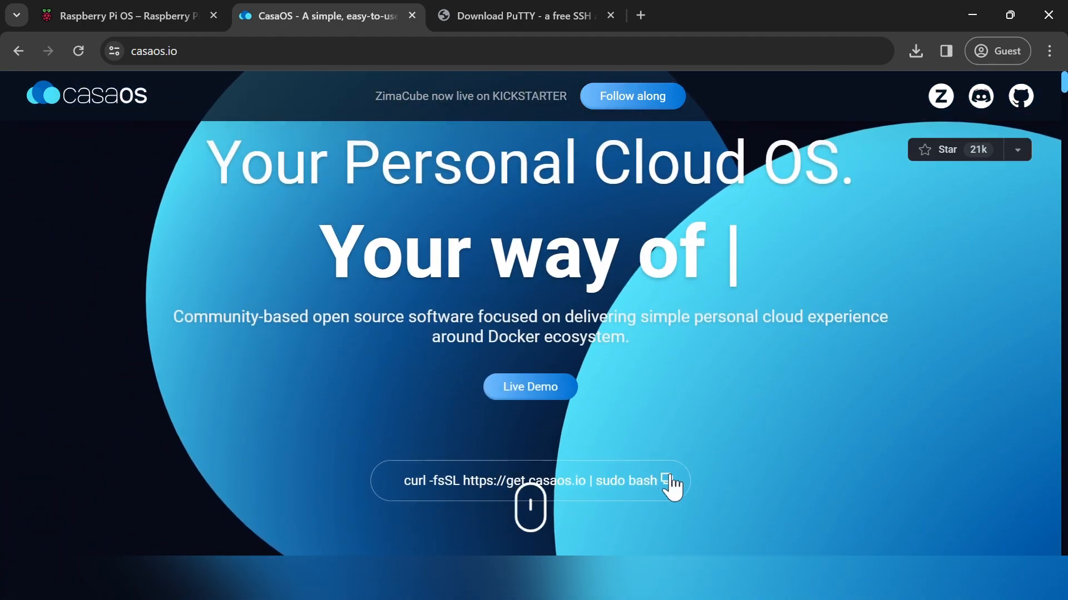
left_click(666, 481)
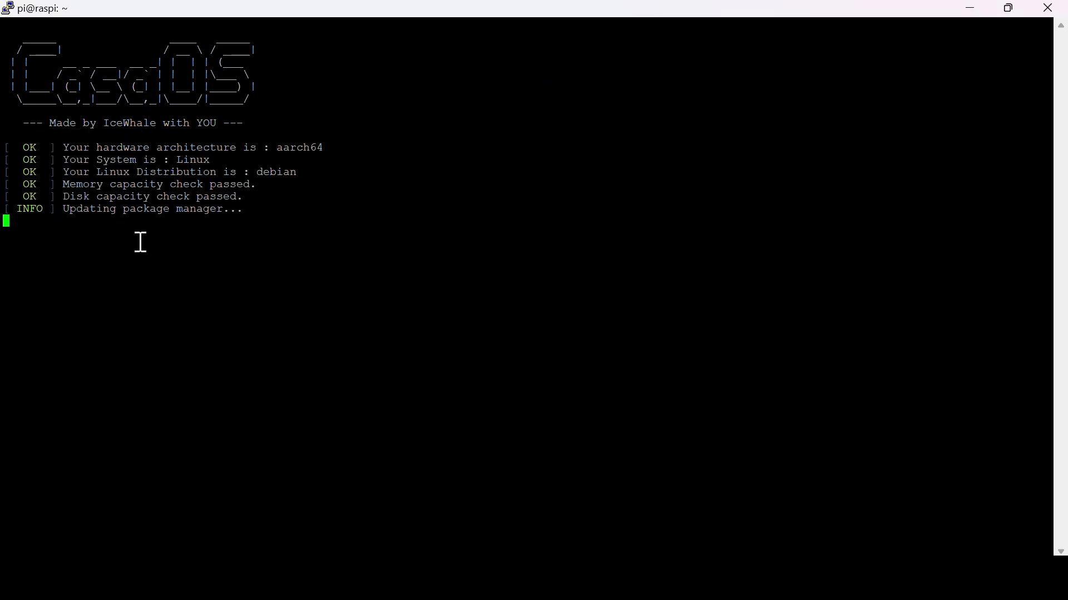
mouse_move(441, 74)
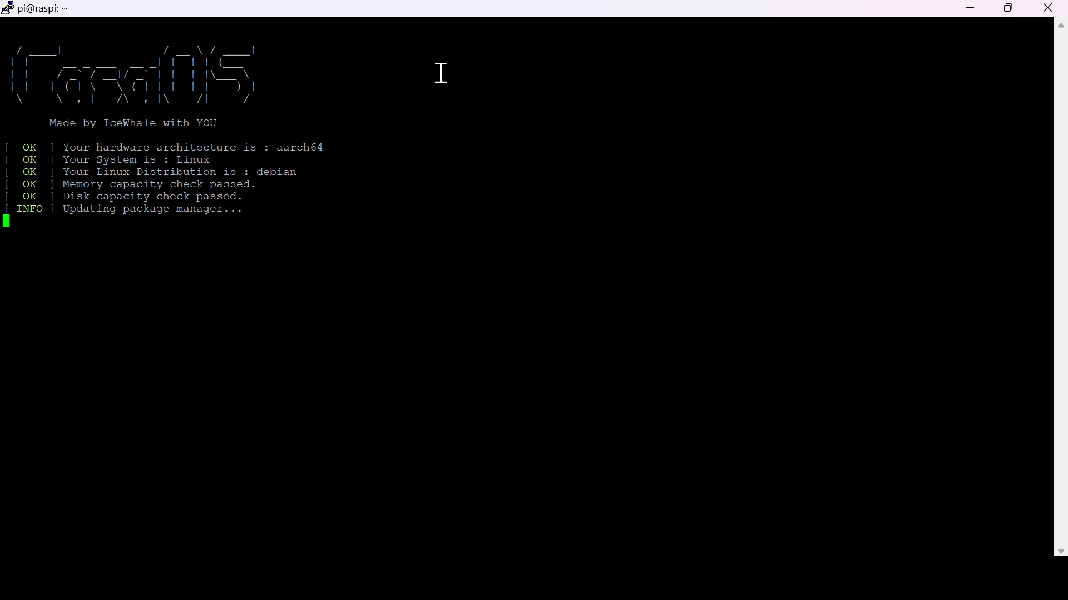
mouse_move(96, 263)
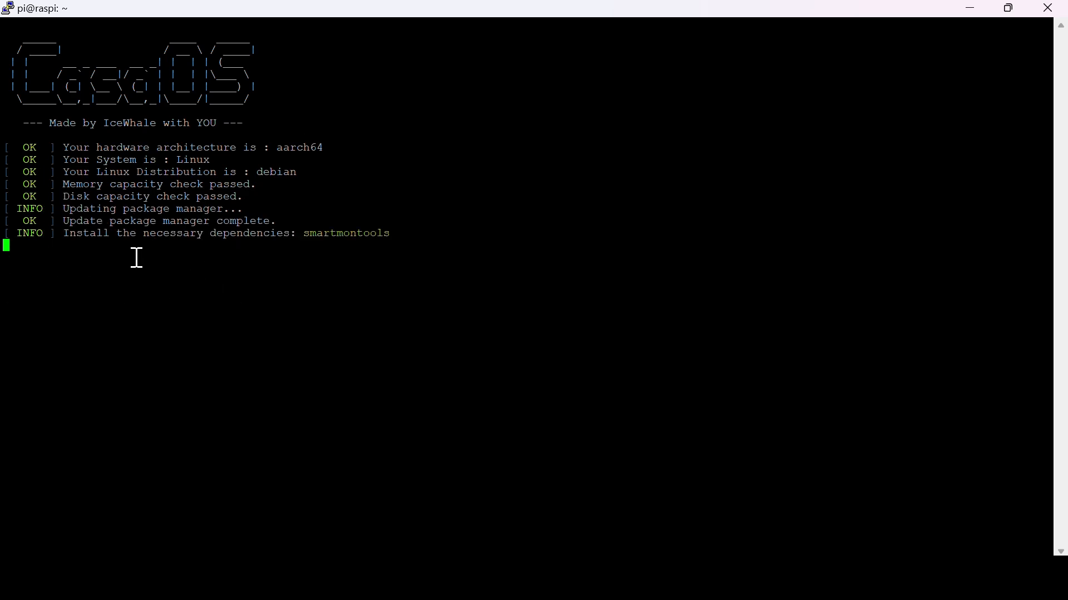
mouse_move(210, 281)
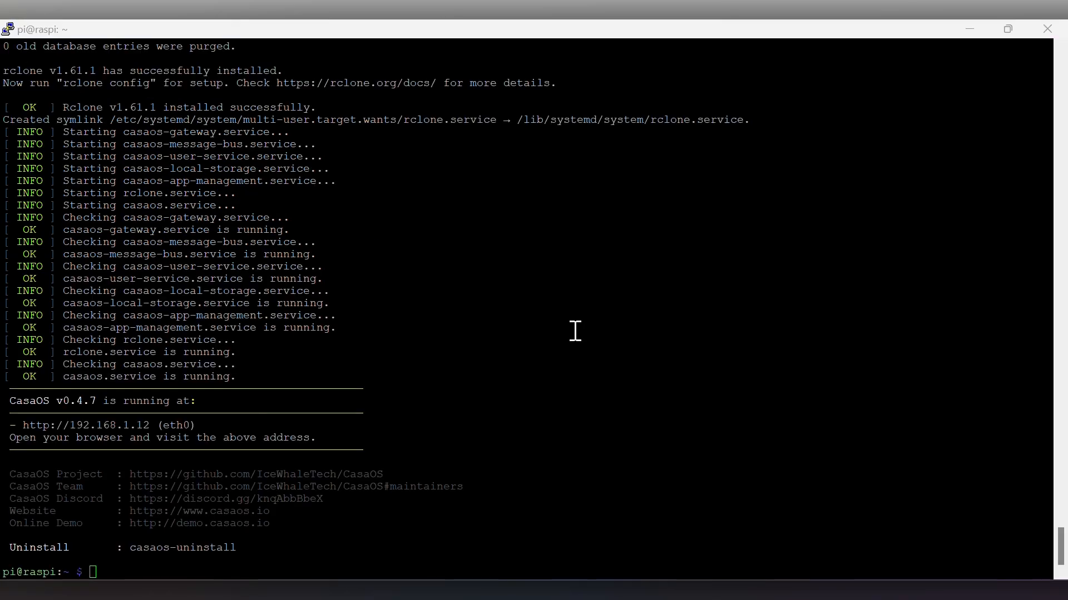
mouse_move(215, 382)
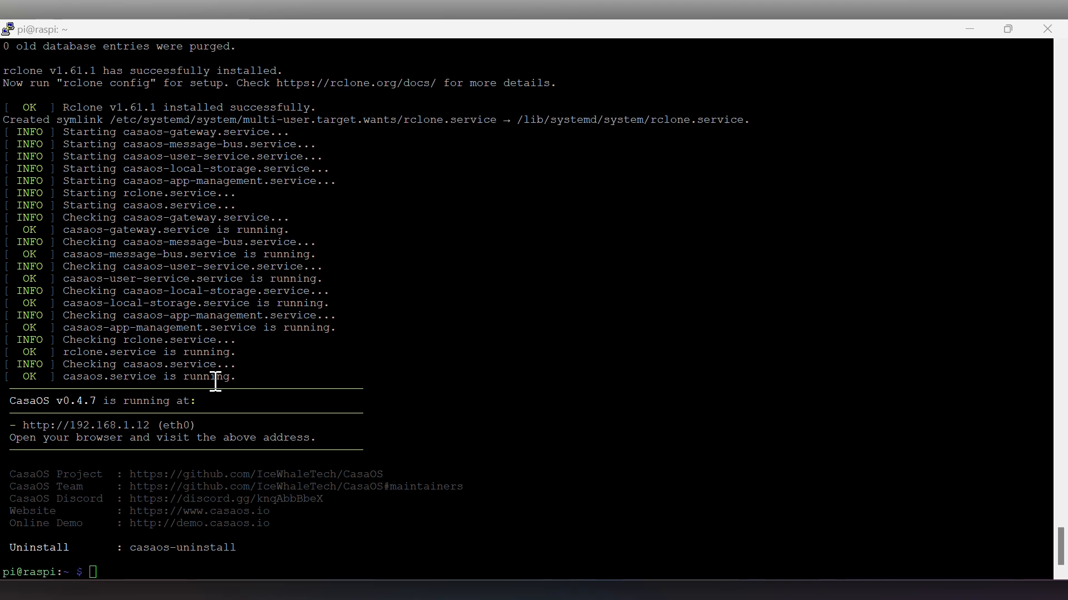
mouse_move(36, 437)
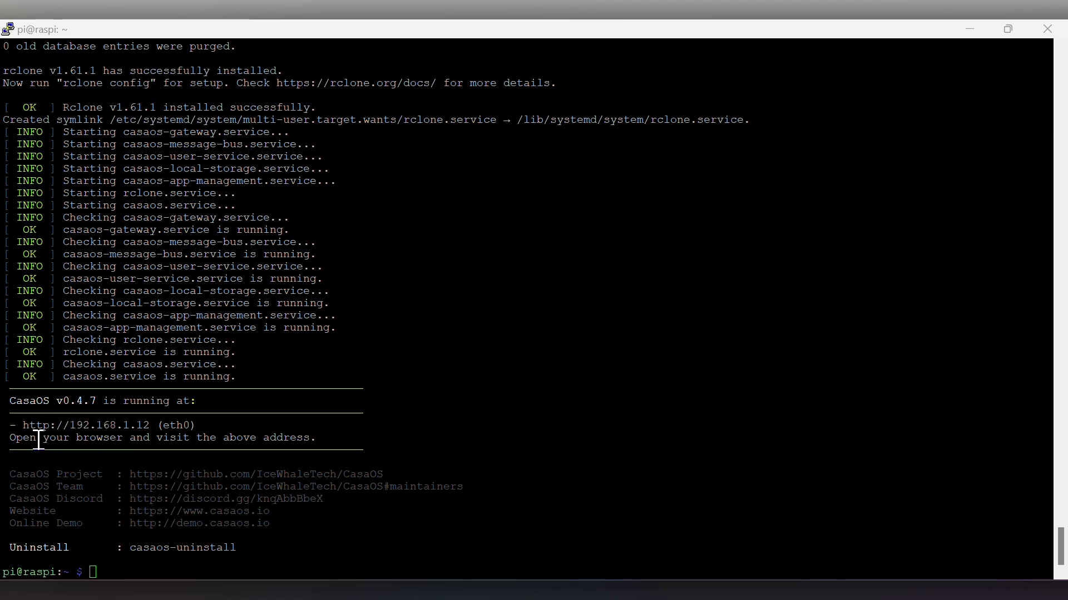
mouse_move(111, 425)
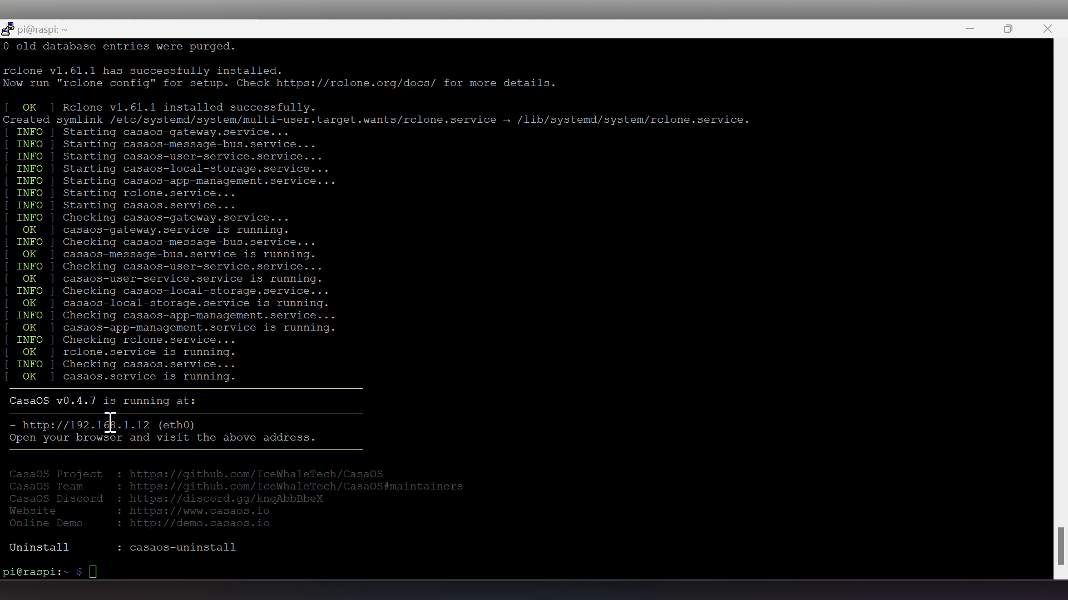
left_click_drag(105, 424, 149, 437)
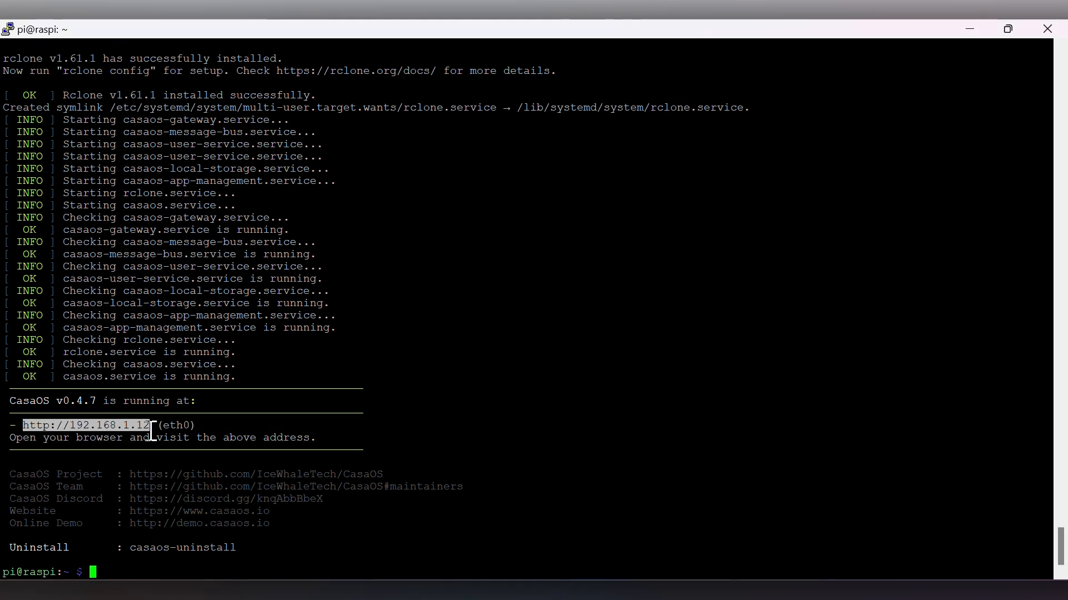
key("ctrl+c")
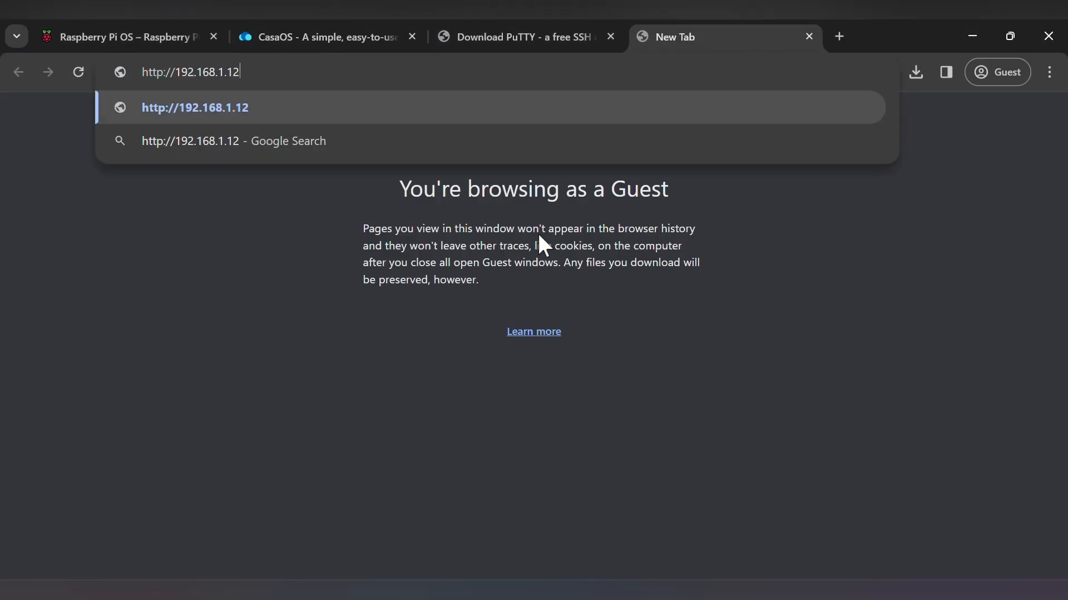
key("Enter")
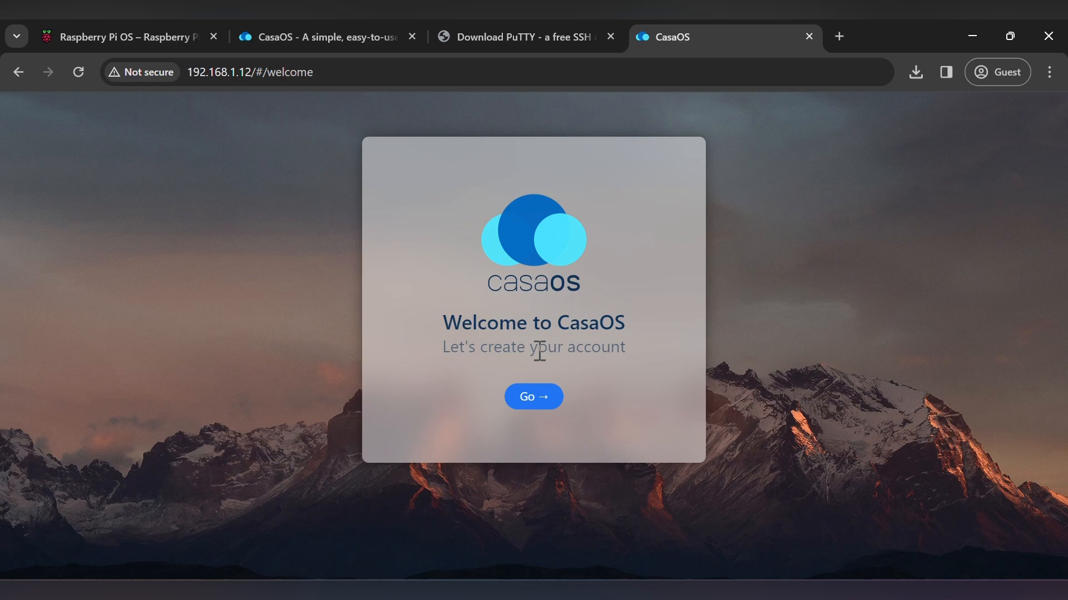
left_click(533, 396)
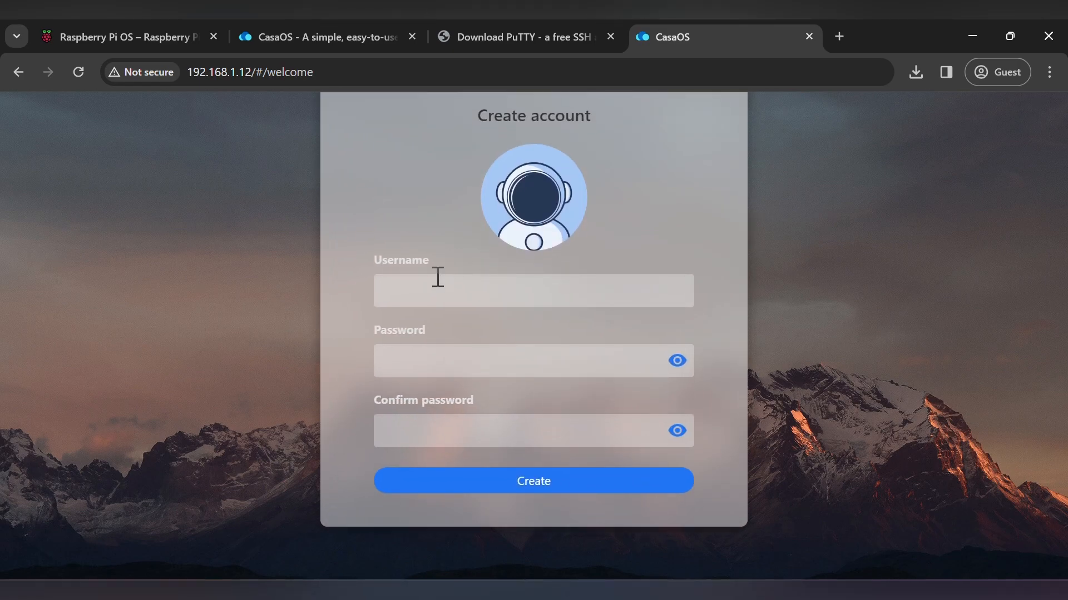
type("Tejas")
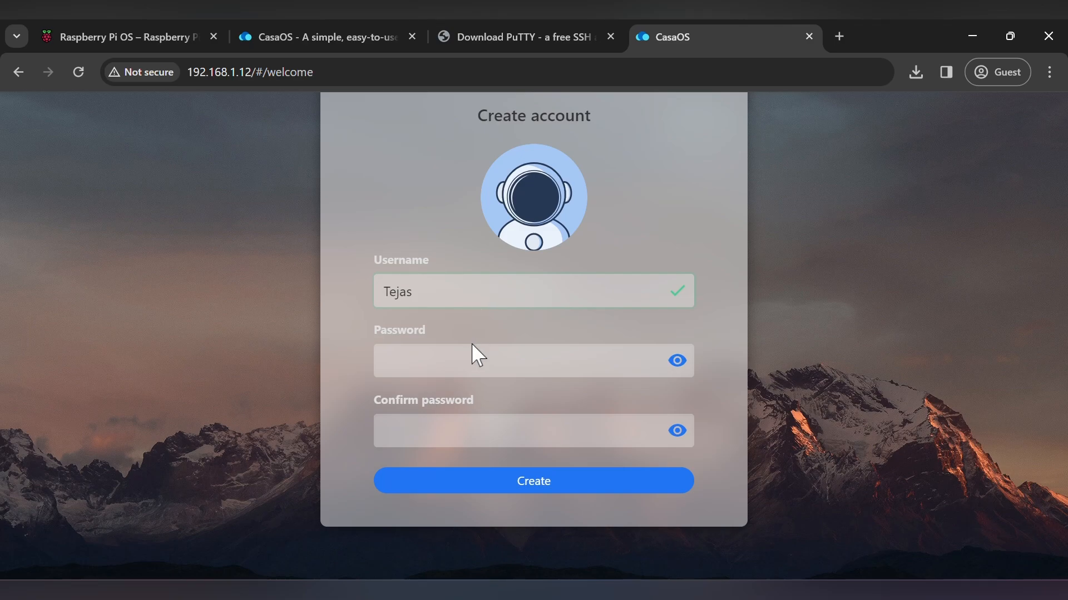
type("••")
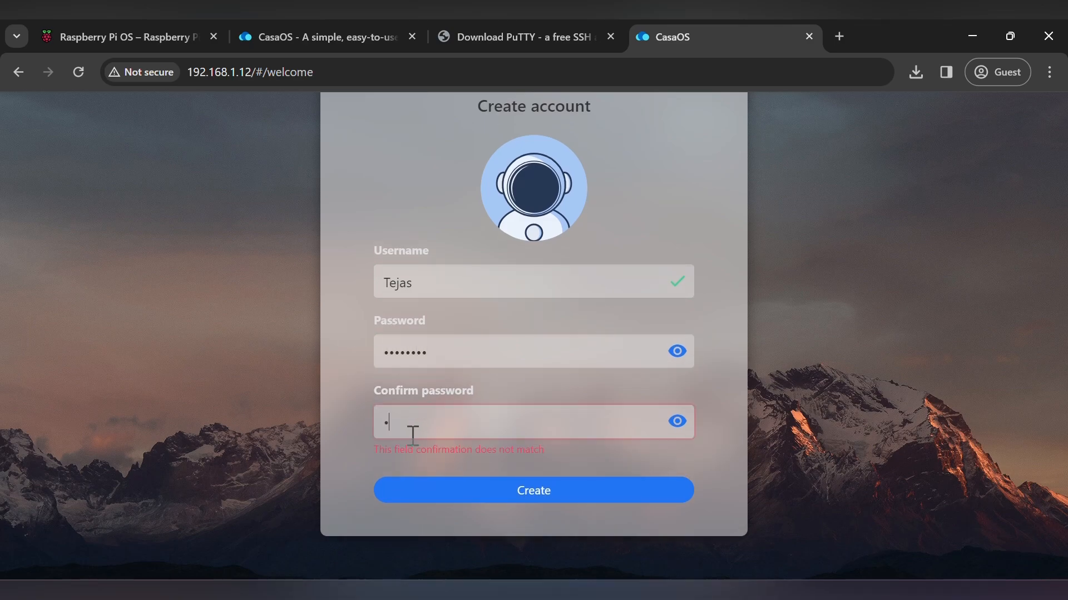
type("password")
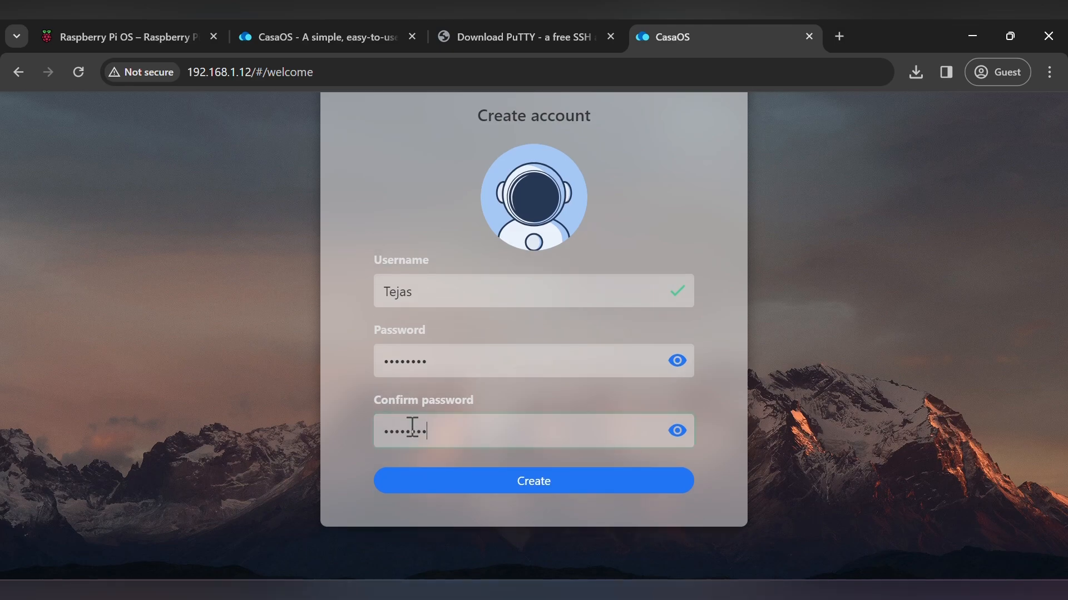
left_click(533, 481)
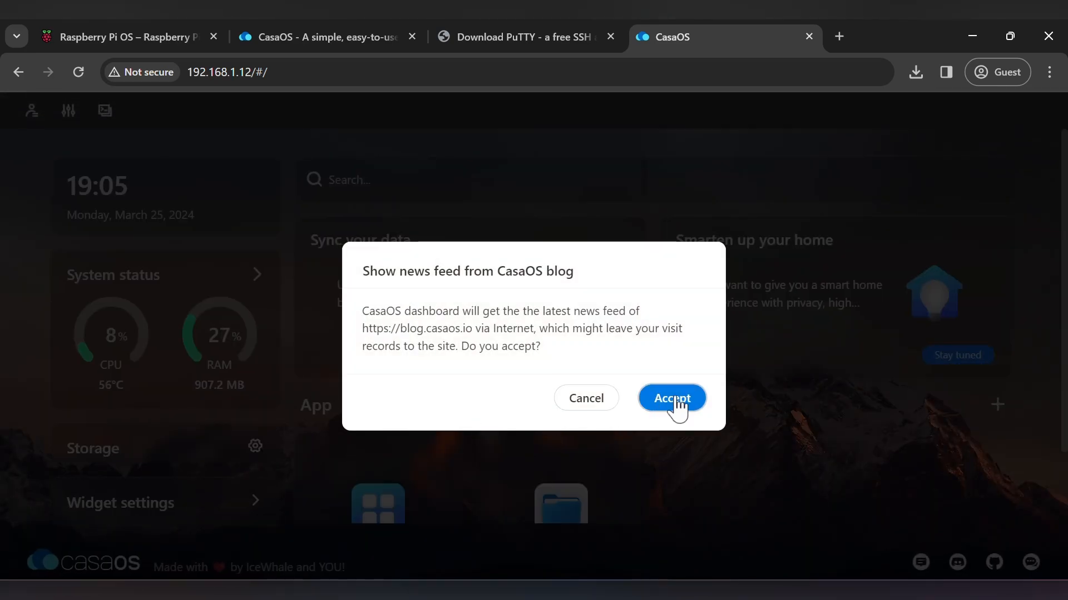
Step: Accept the CasaOS blog feed, browse the Root folder in Files, then close Files
left_click(671, 399)
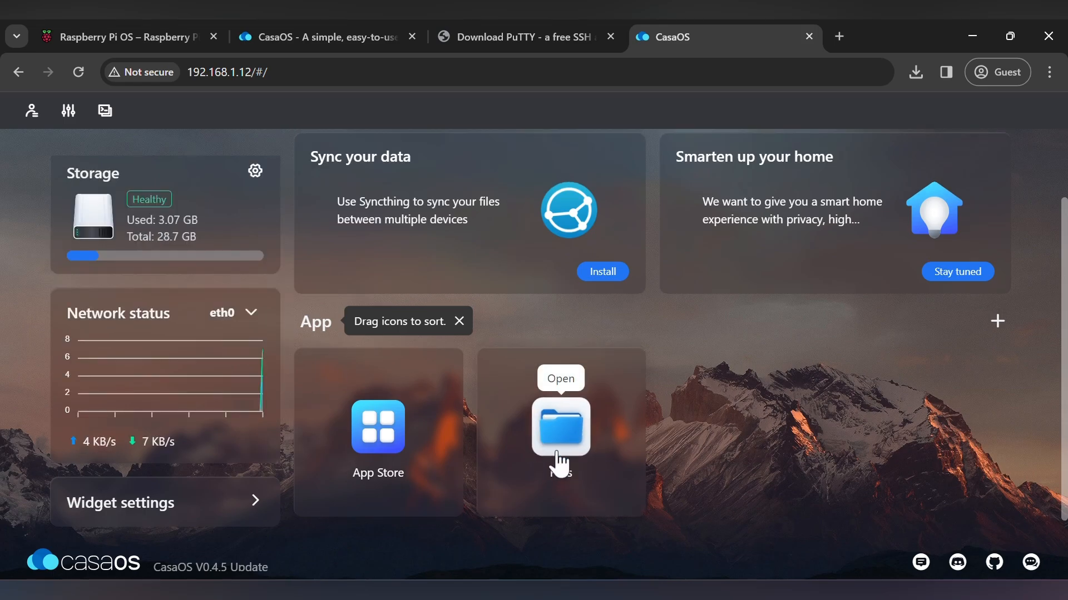
left_click(560, 427)
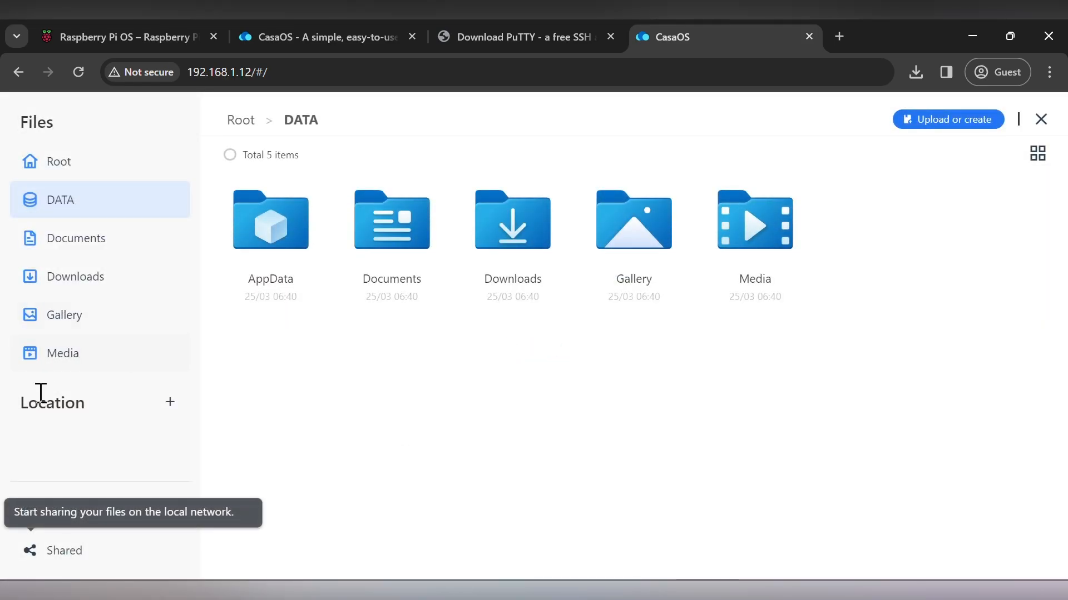
left_click(58, 162)
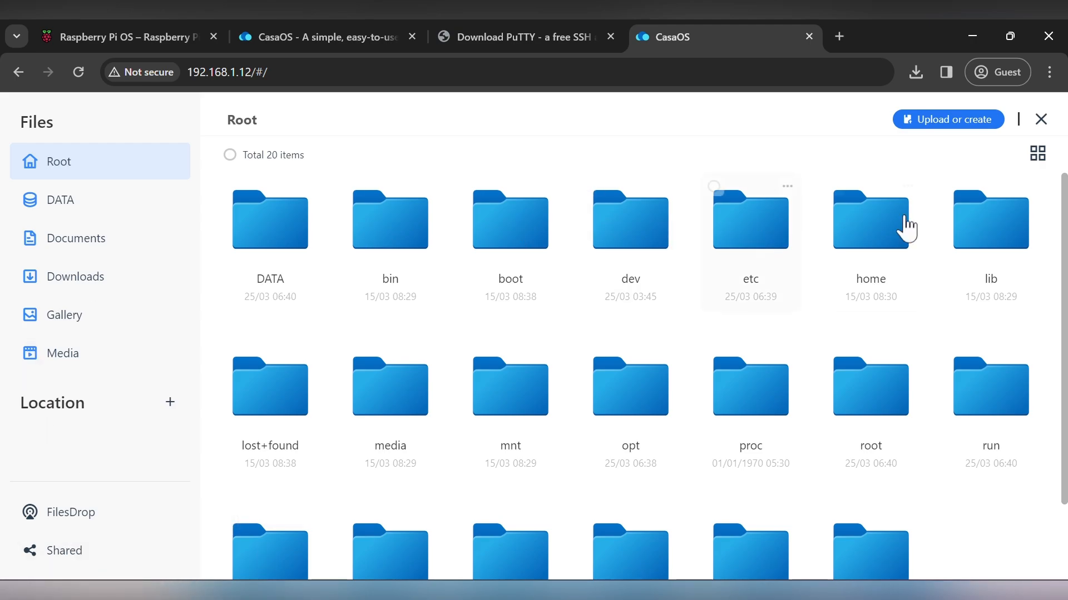
left_click(1041, 119)
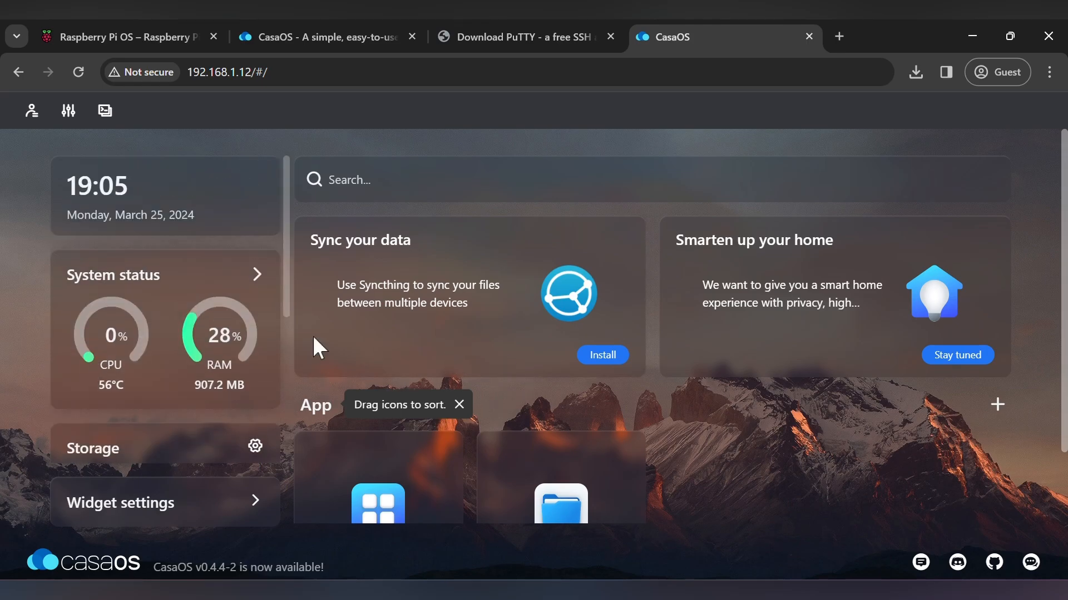
Step: Browse the App Store catalog and glimpse the Manual App Install form before closing it
left_click(378, 424)
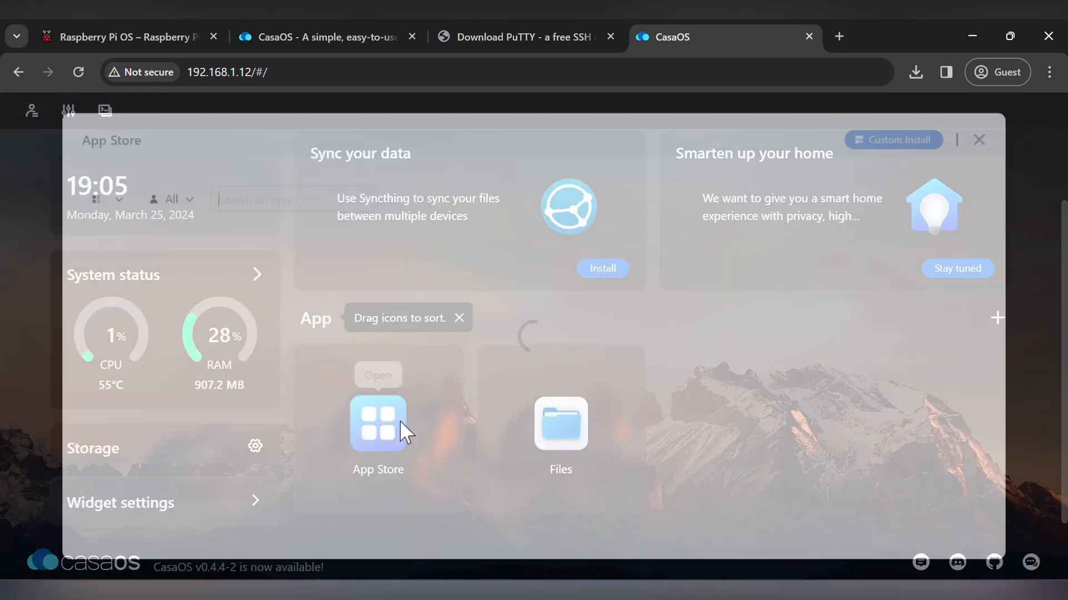
left_click(378, 424)
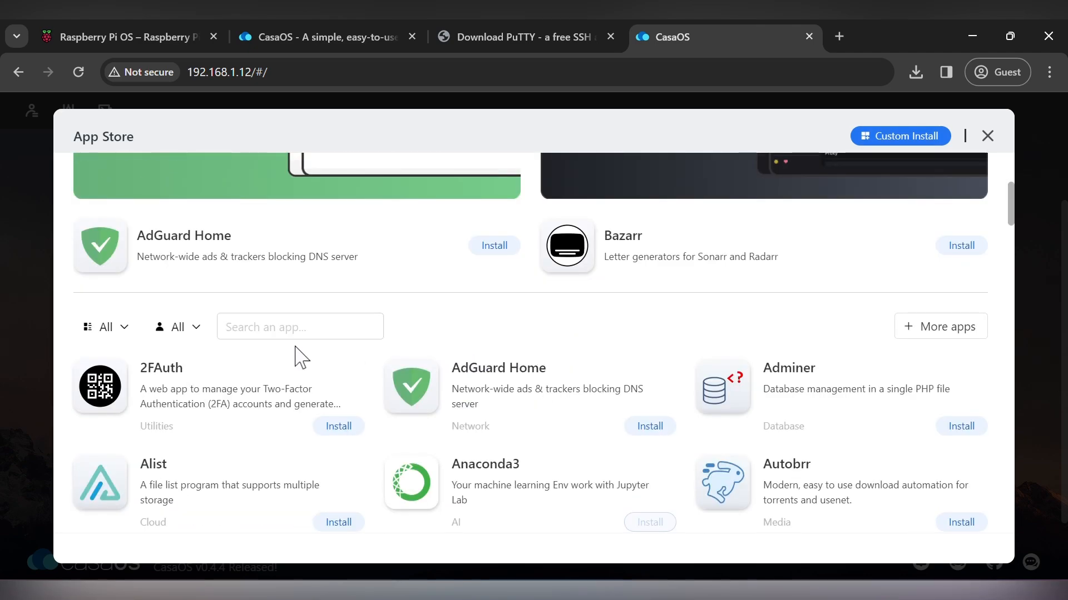
scroll("down", 3)
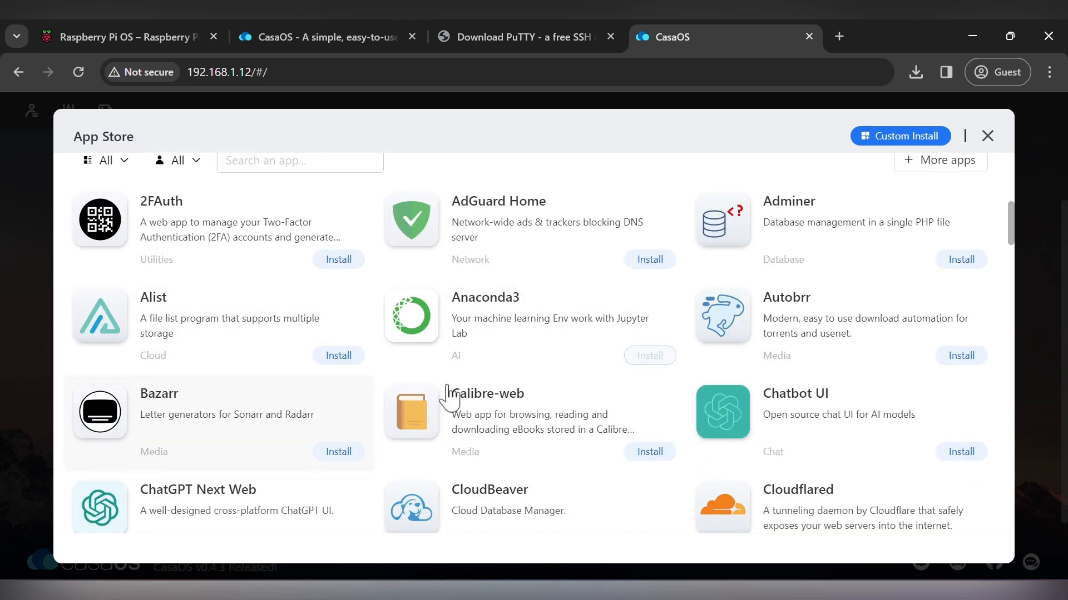
left_click(900, 136)
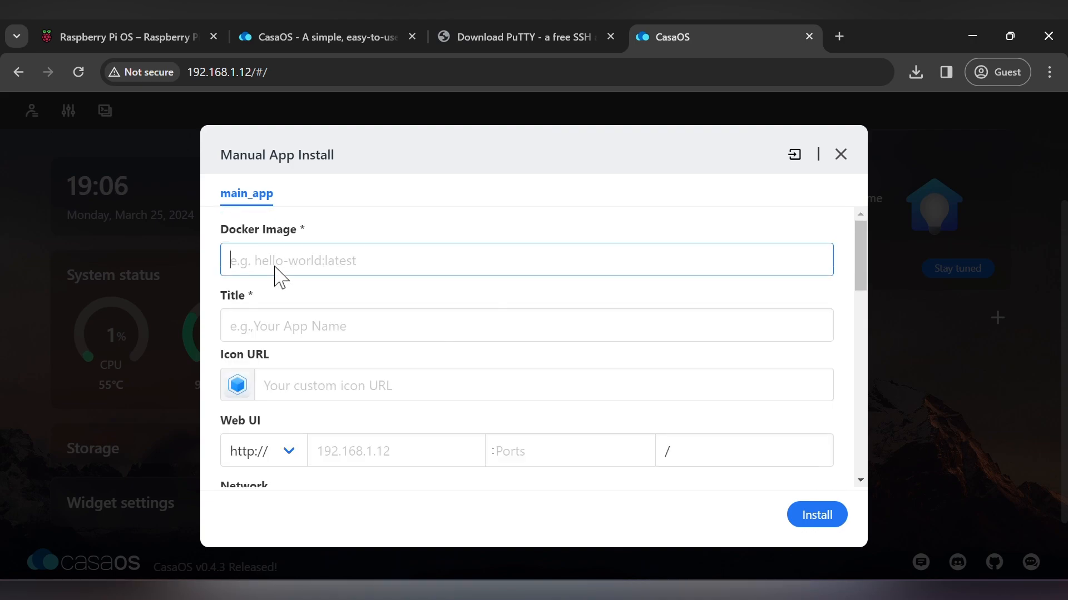
left_click(840, 154)
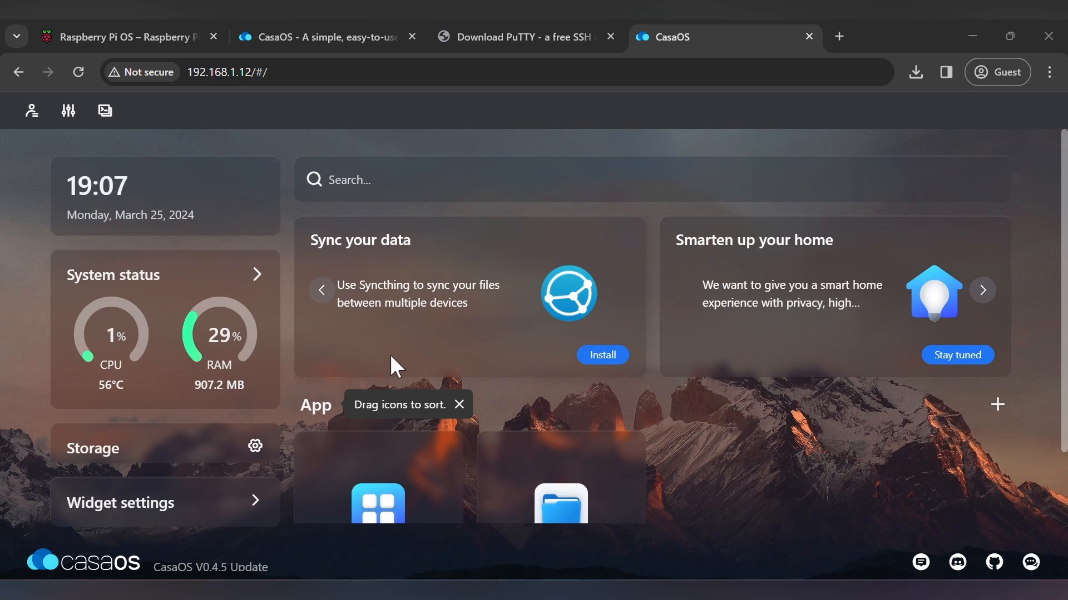
scroll("down", 3)
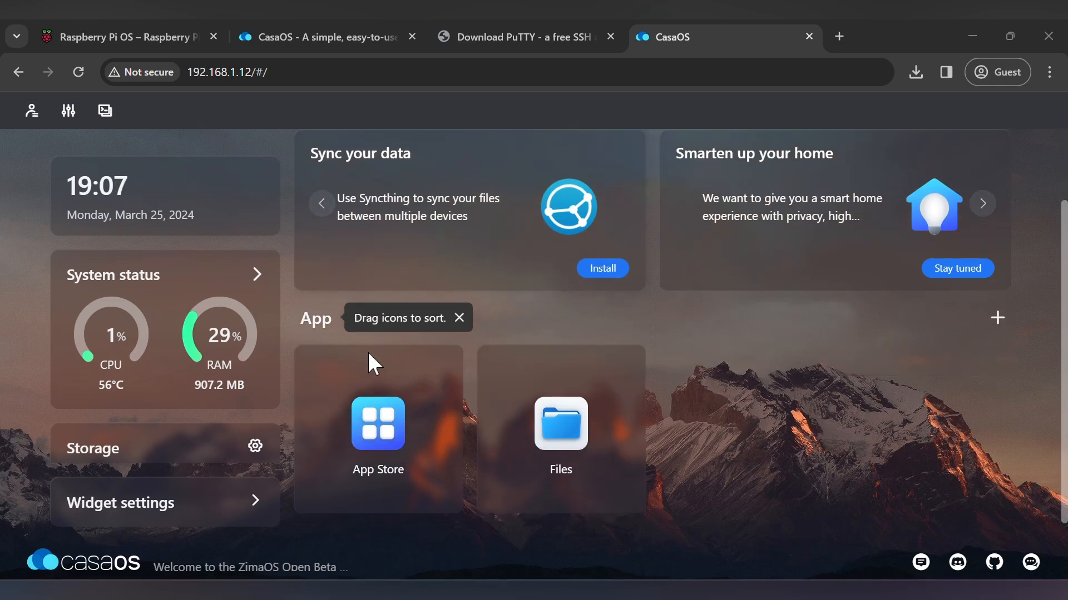
mouse_move(580, 452)
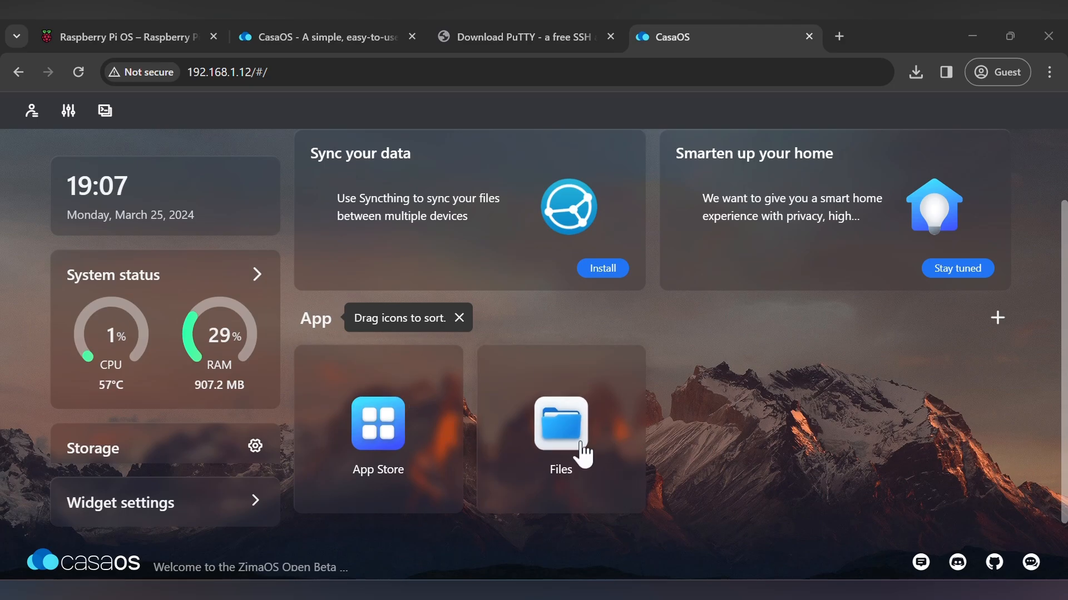
mouse_move(622, 468)
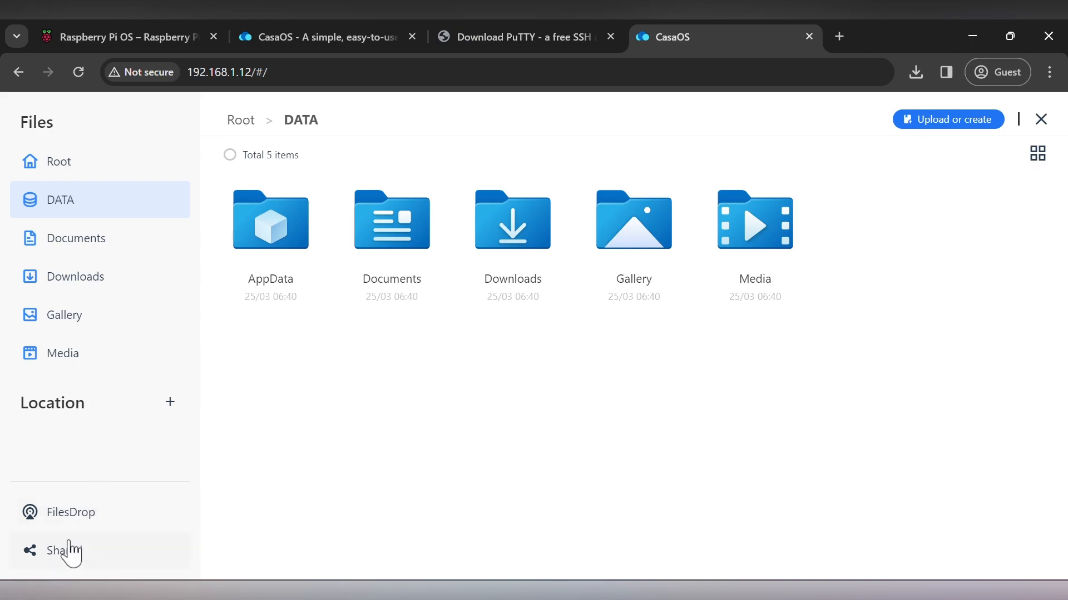
Step: Share only Documents, Gallery and Media as network folders through the Shared setup
left_click(58, 550)
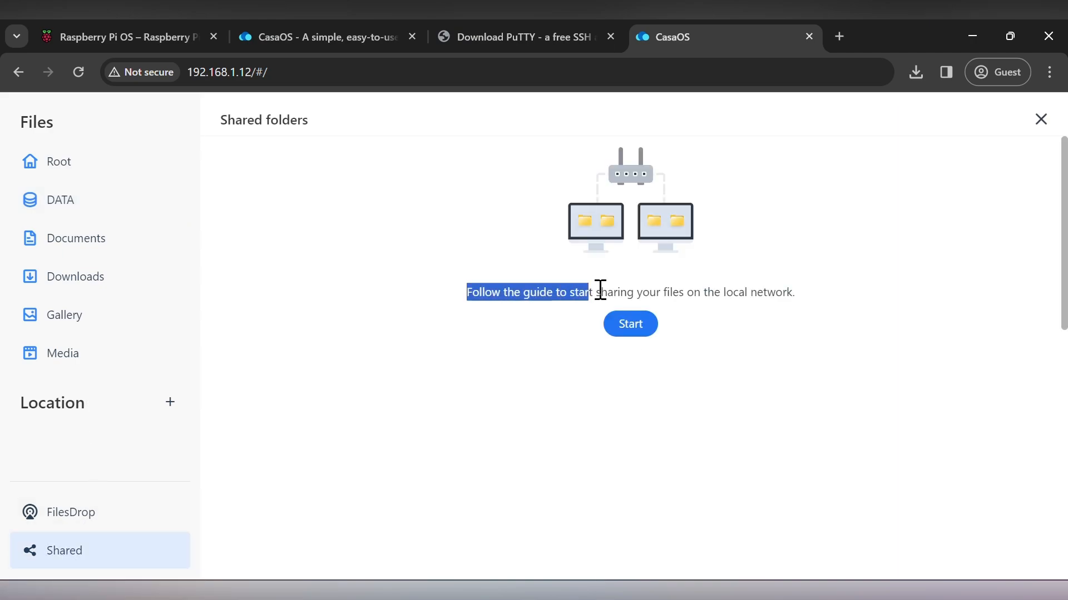
left_click(817, 302)
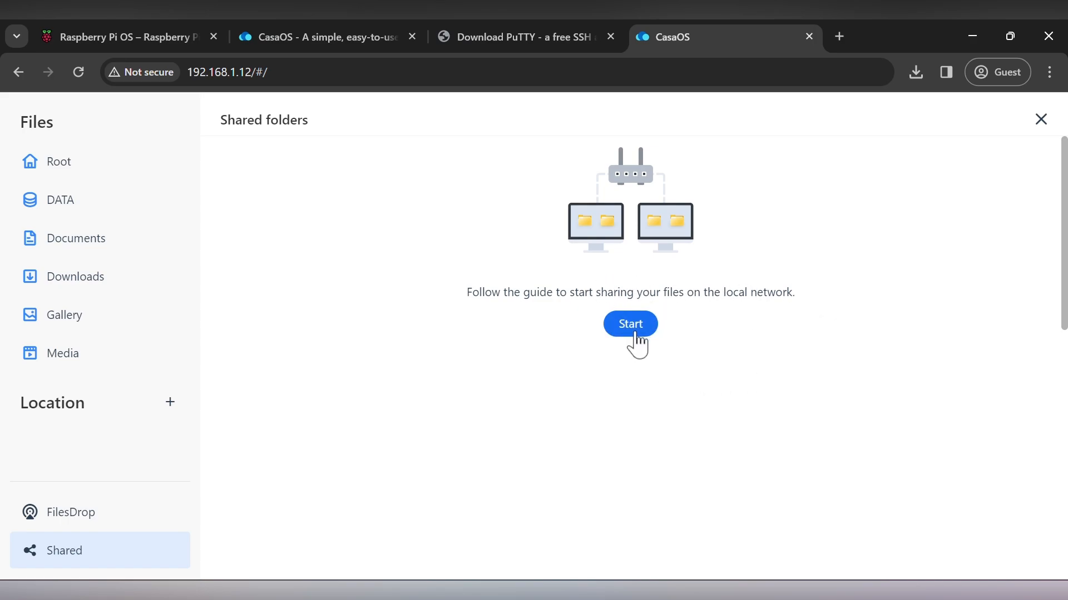
left_click(630, 324)
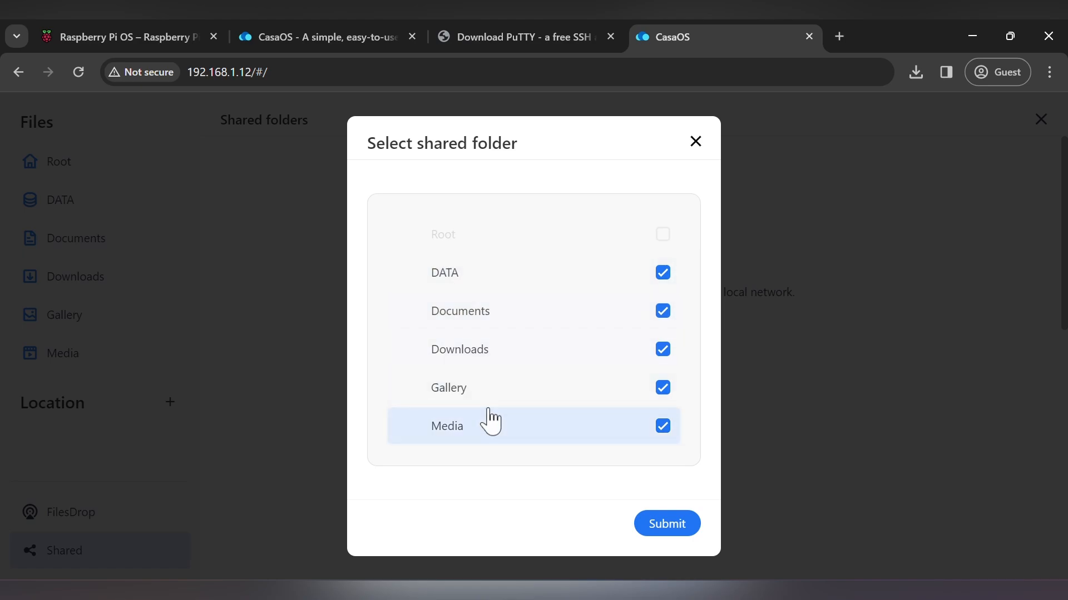
mouse_move(523, 349)
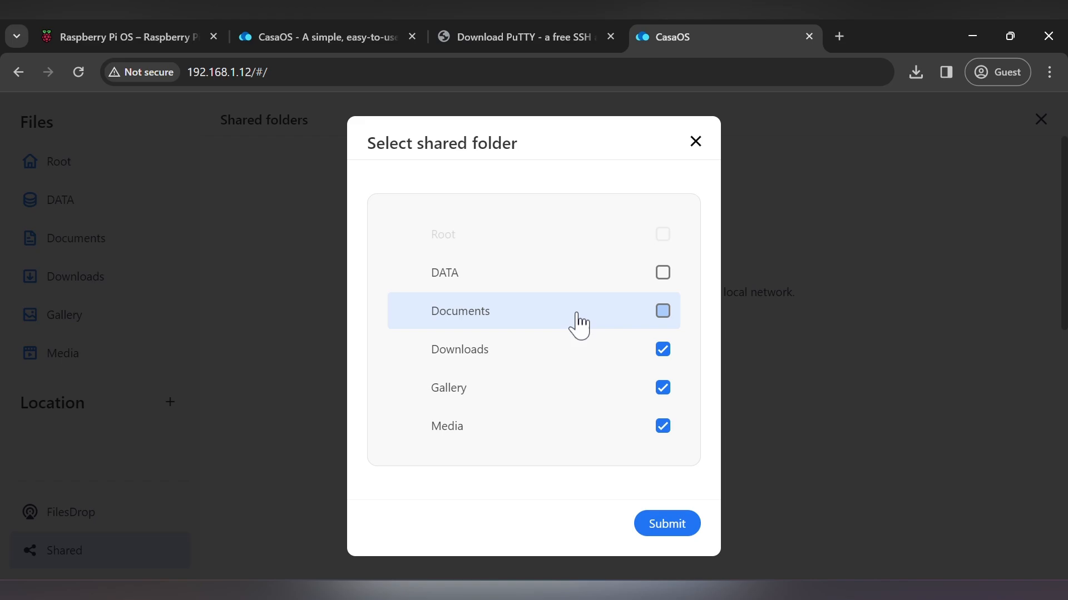
left_click(662, 312)
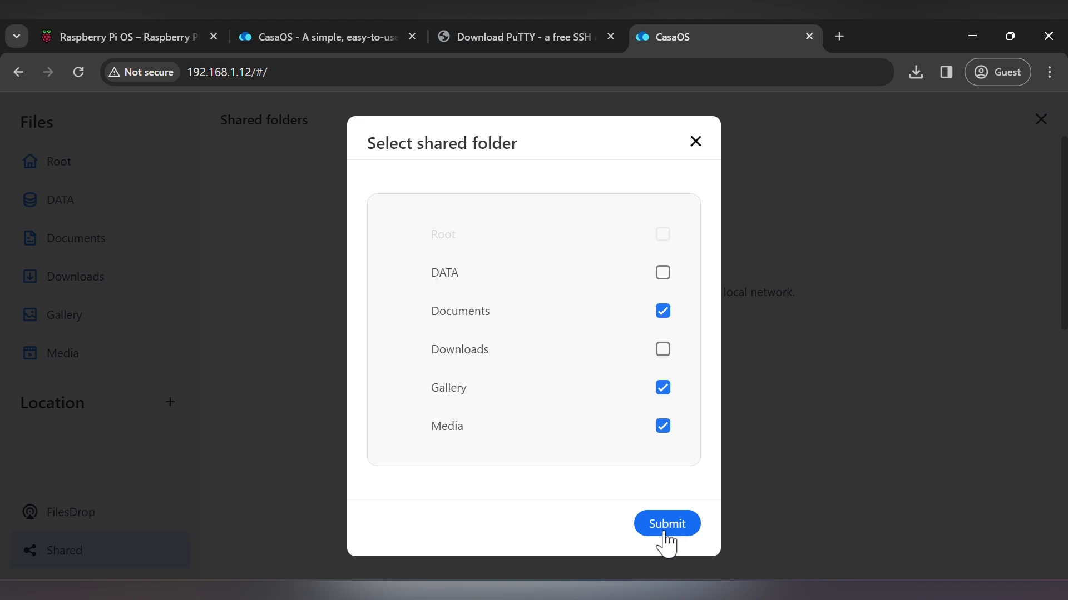
left_click(666, 524)
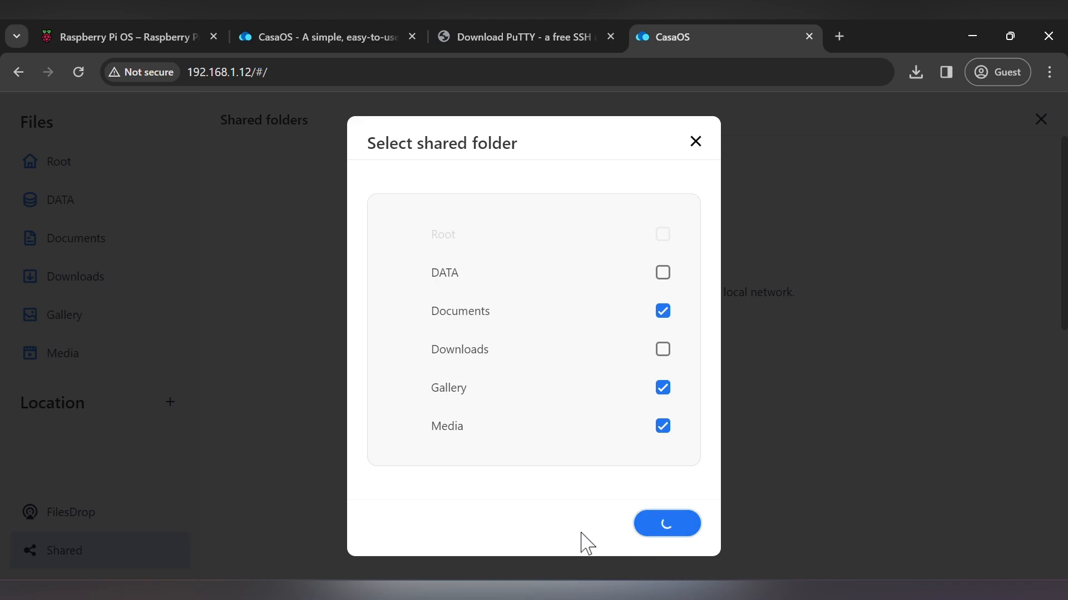
left_click(667, 523)
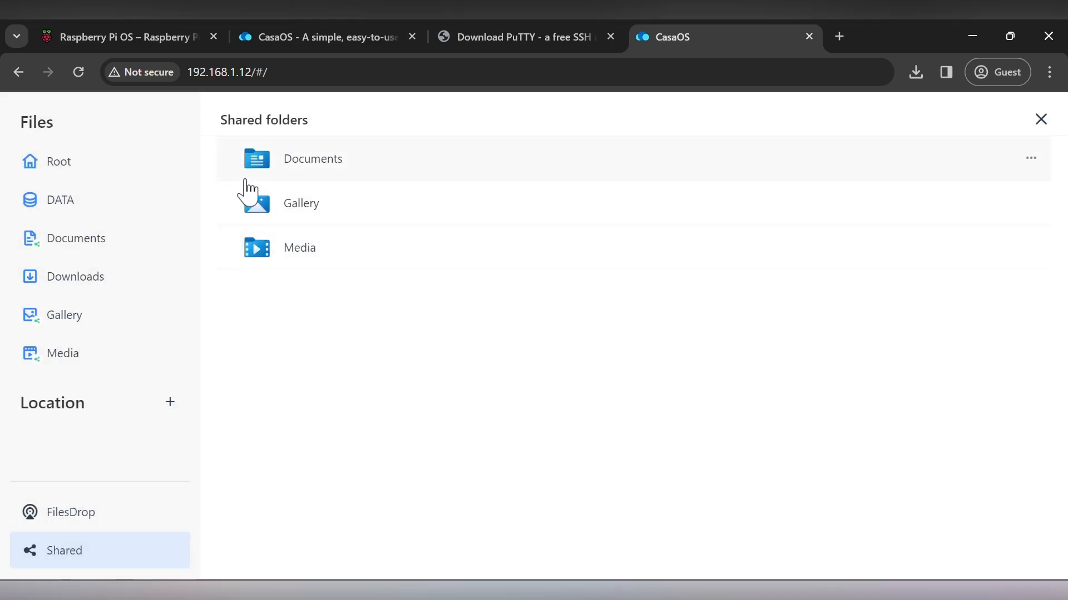
mouse_move(341, 163)
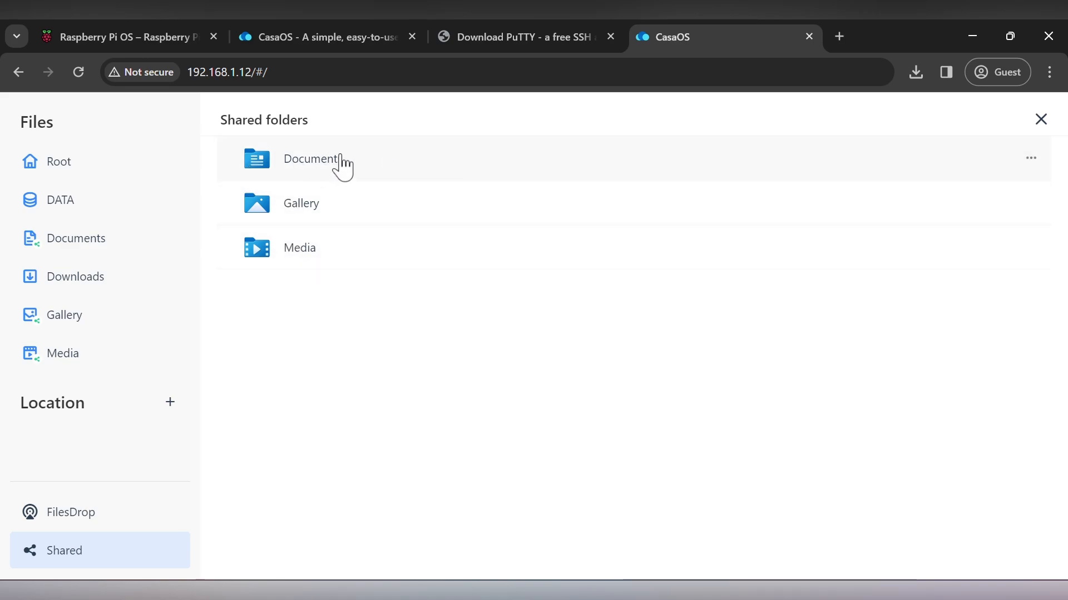
mouse_move(283, 238)
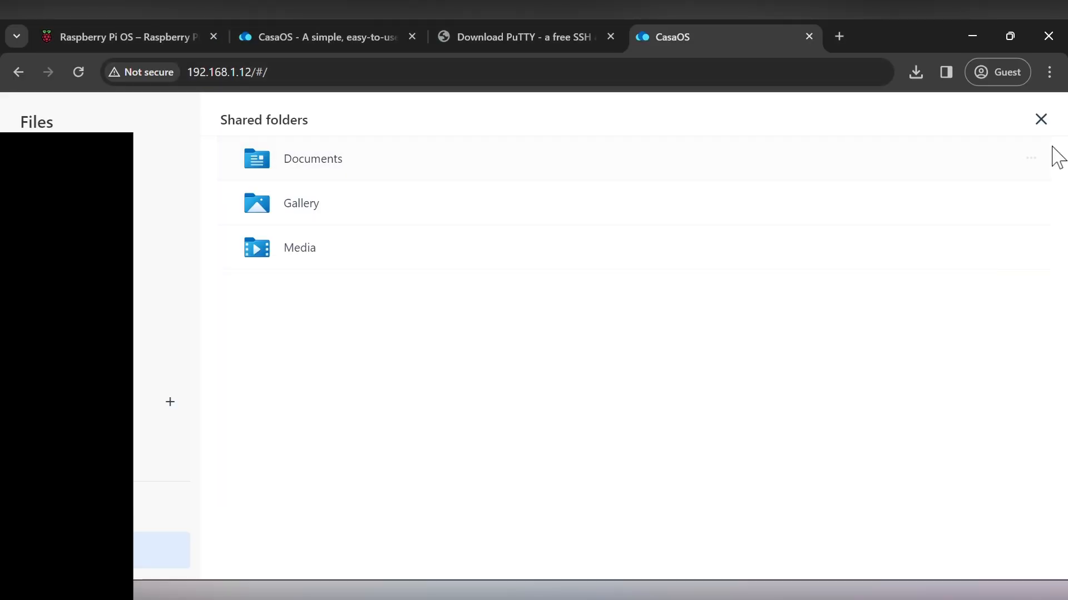
Step: Show the Documents share's network paths and select the Windows path \\192.168.1.12\Documents
left_click(1031, 158)
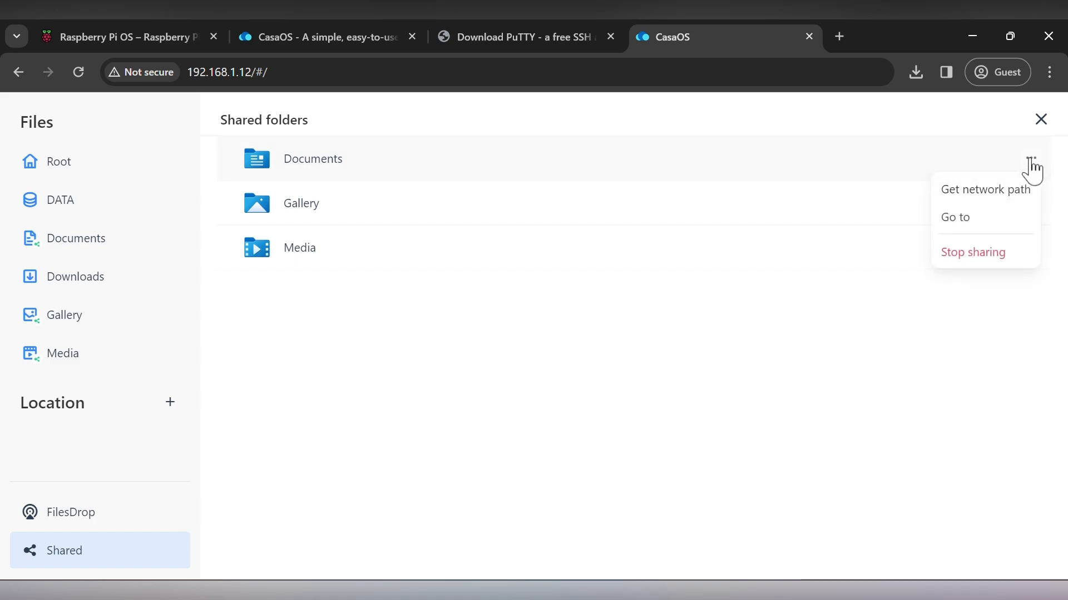
left_click(985, 189)
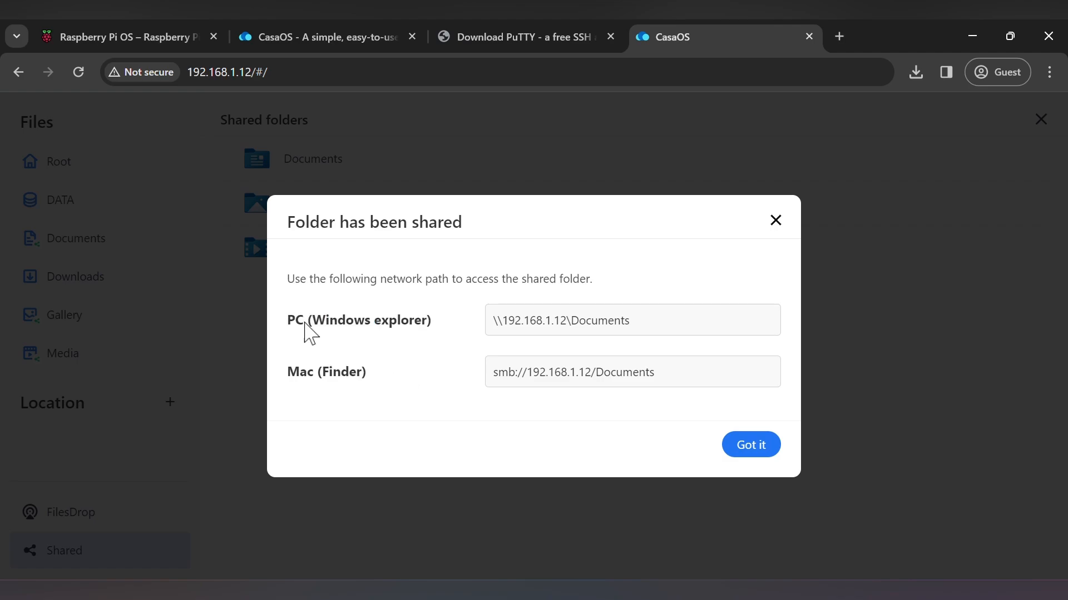
double_click(358, 320)
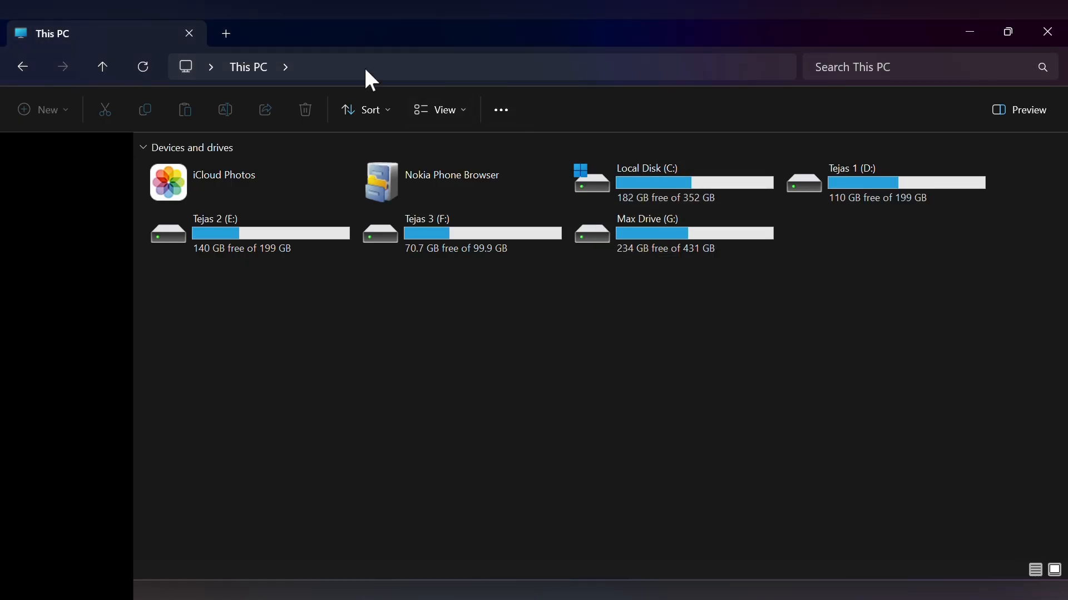
Step: Open \\192.168.1.12\Documents in File Explorer and copy testfile into the empty share
type("\\\\192.168.1.12\\Documents")
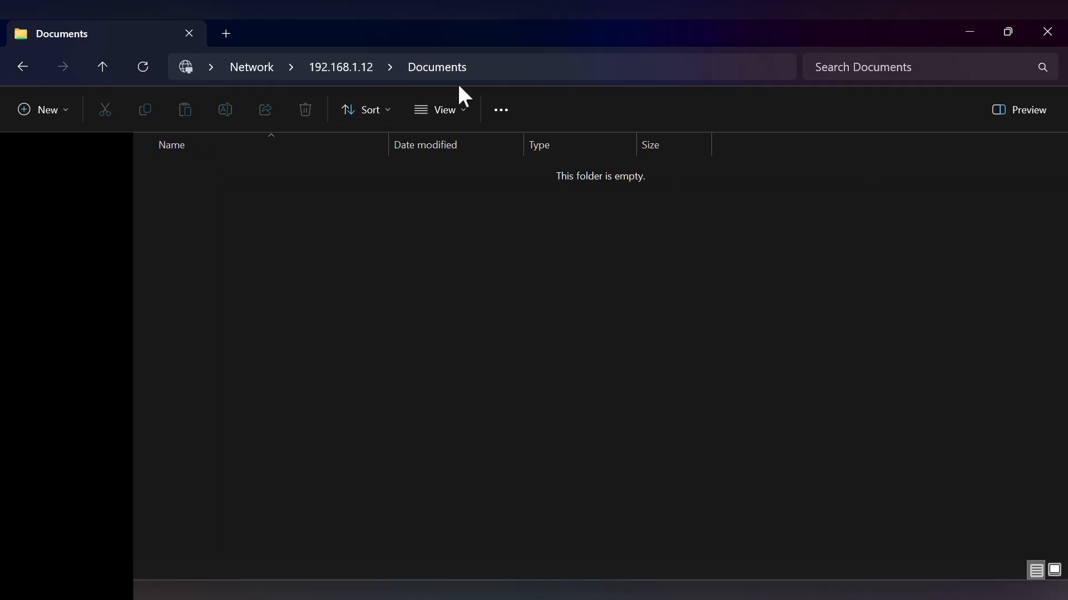
mouse_move(497, 134)
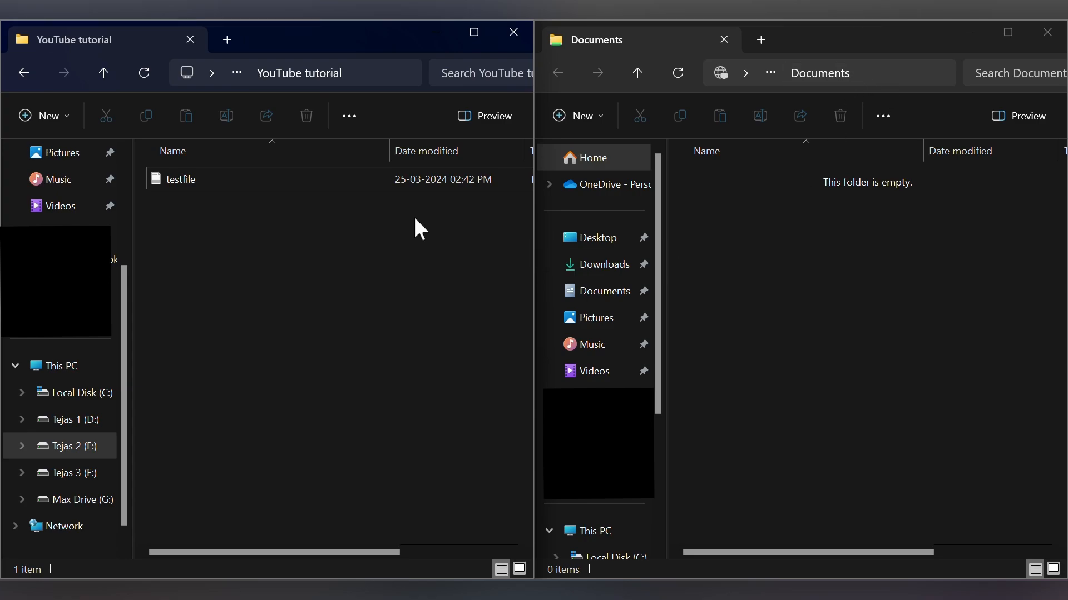
left_click(181, 179)
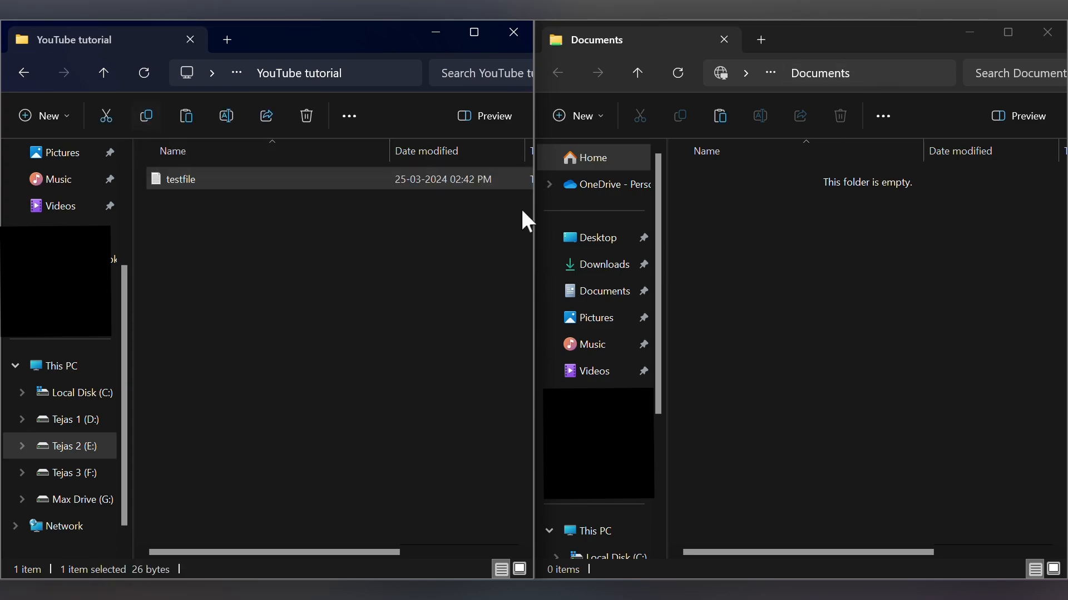
left_click(720, 115)
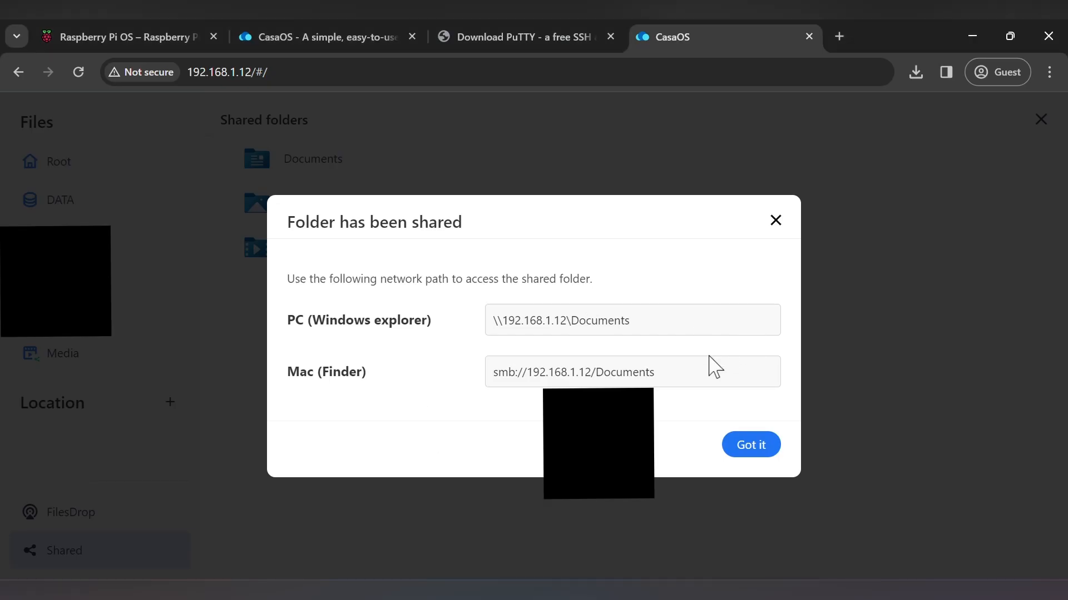
Step: Read testfile.txt ("Hey, this is the test file") from the Documents folder, then close it
left_click(750, 445)
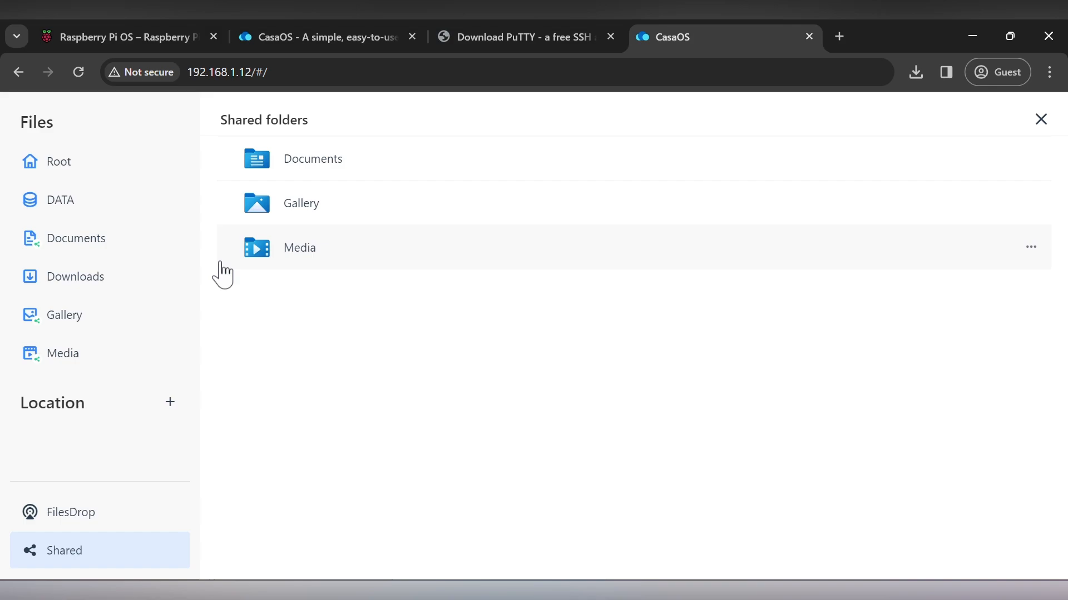
left_click(76, 239)
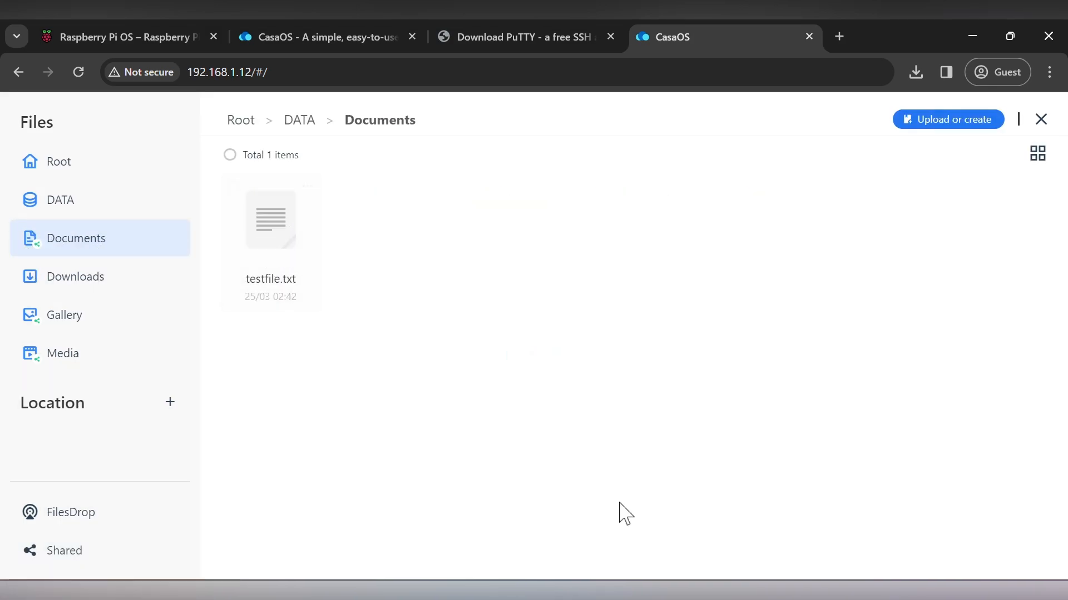
double_click(270, 220)
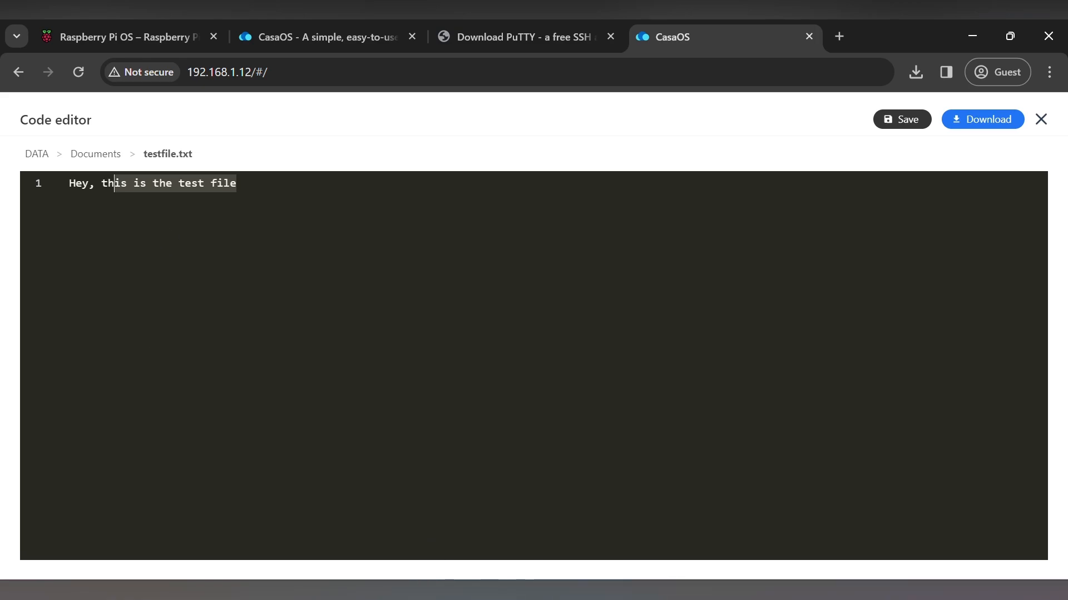
left_click(1040, 119)
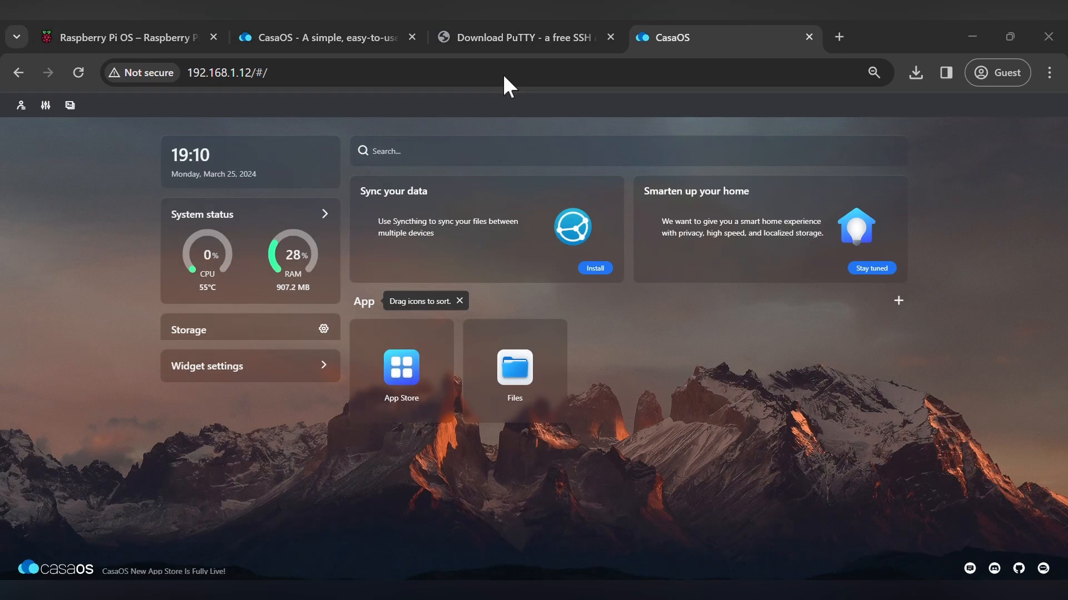